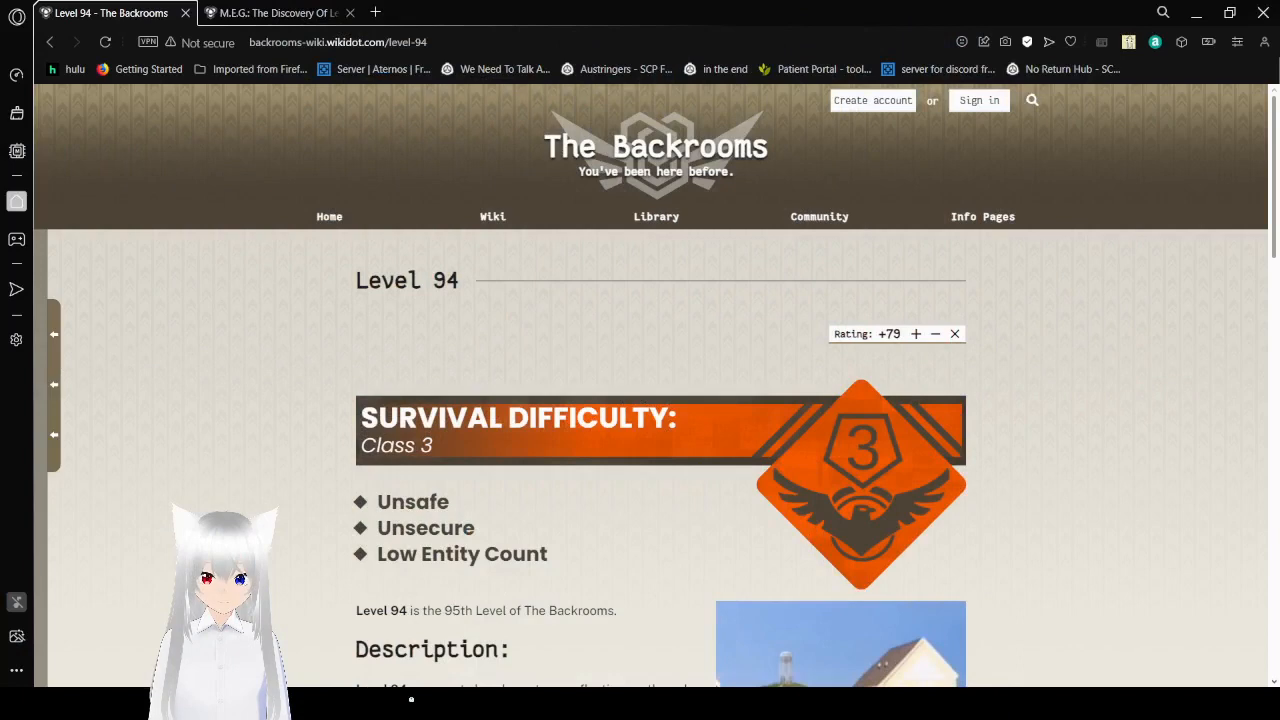
mouse_move(1143, 471)
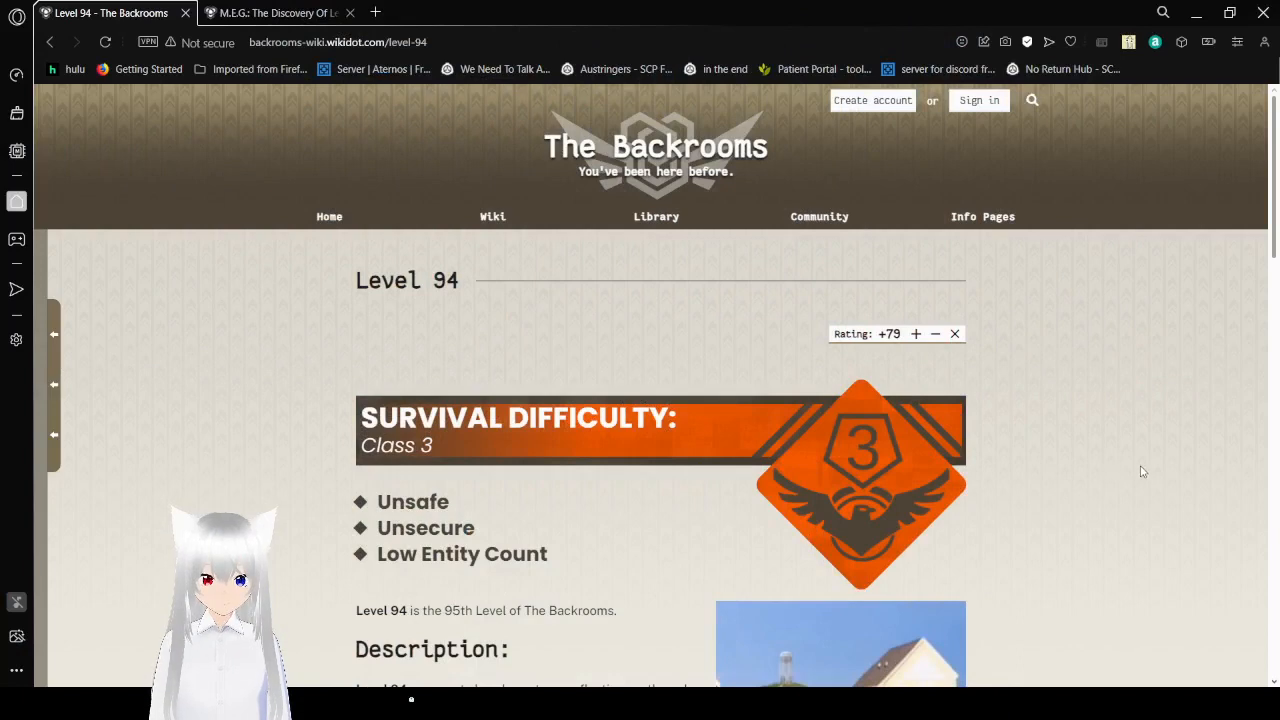
Scroll past the Survival Difficulty banner to Level 94's Description with the 1930s stop-motion town photos.
scroll(down, 3)
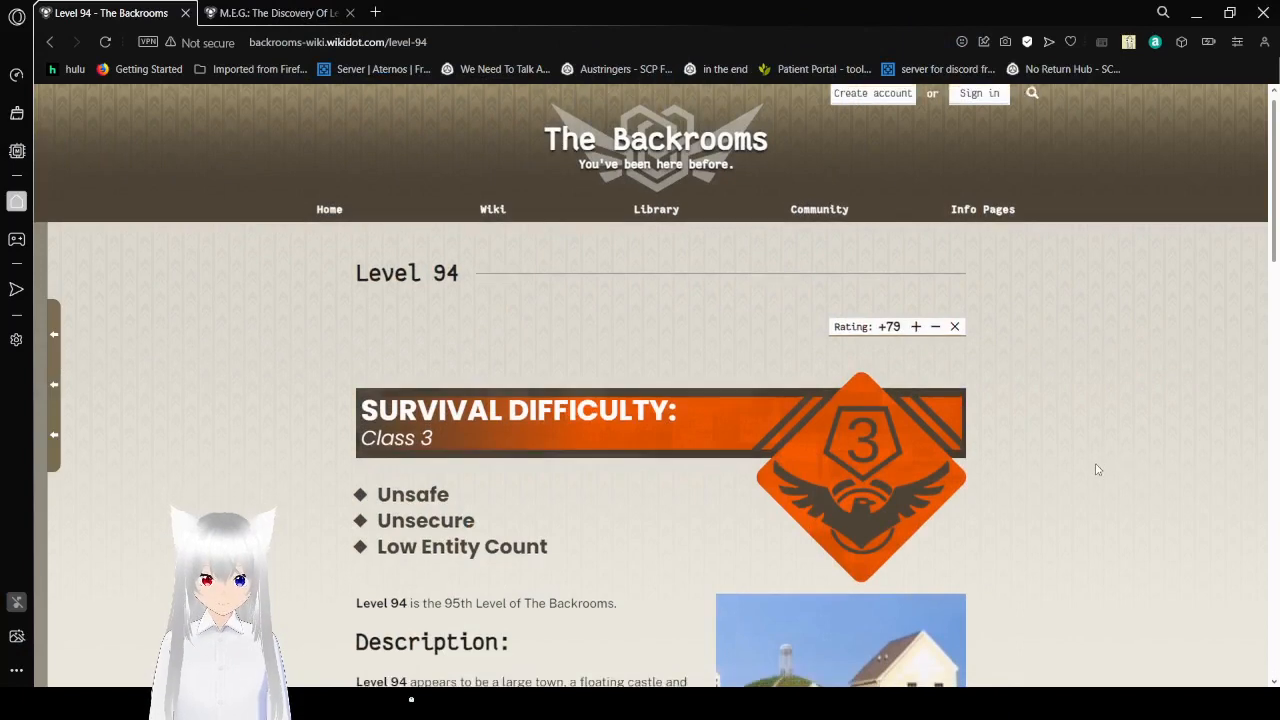
scroll(down, 3)
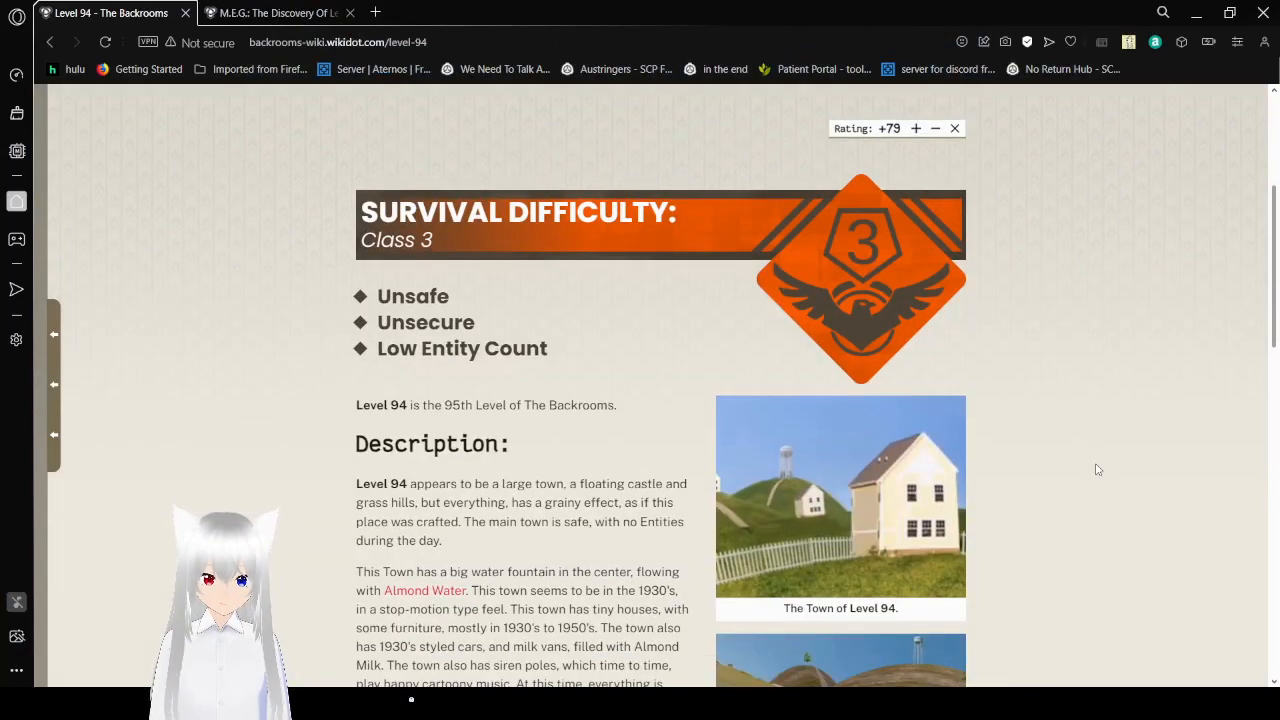
scroll(down, 3)
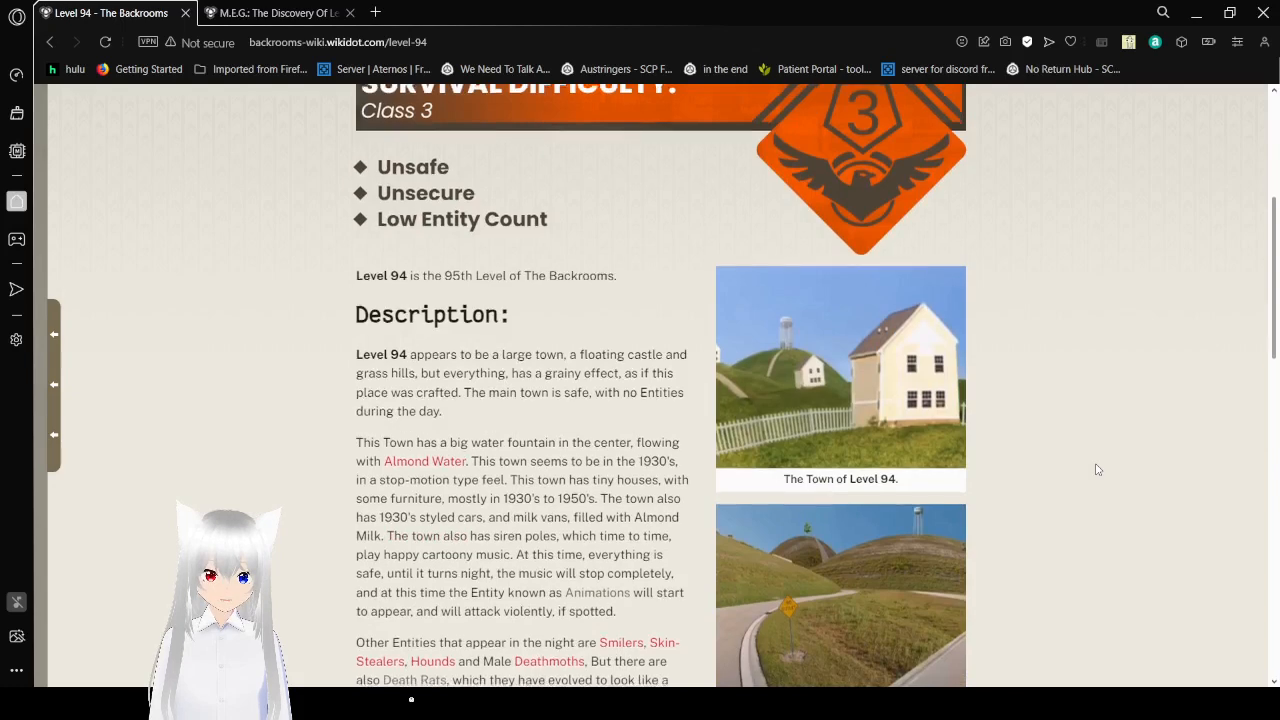
scroll(down, 3)
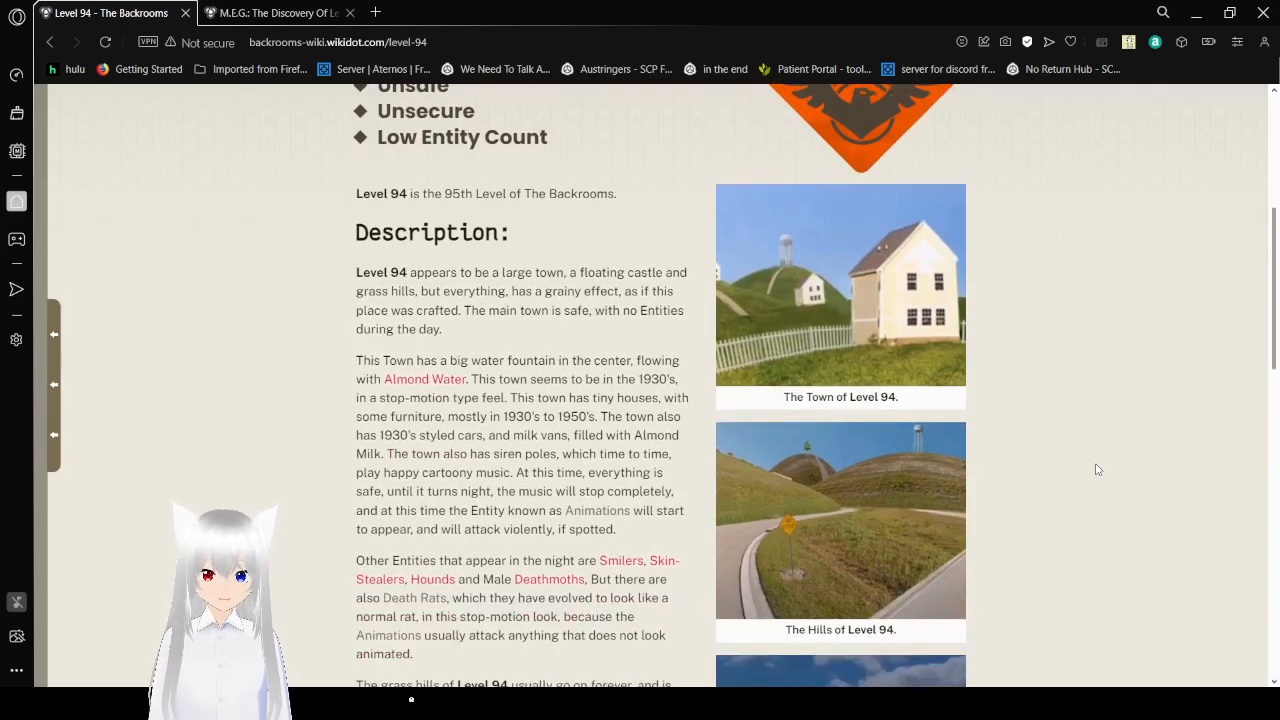
scroll(down, 3)
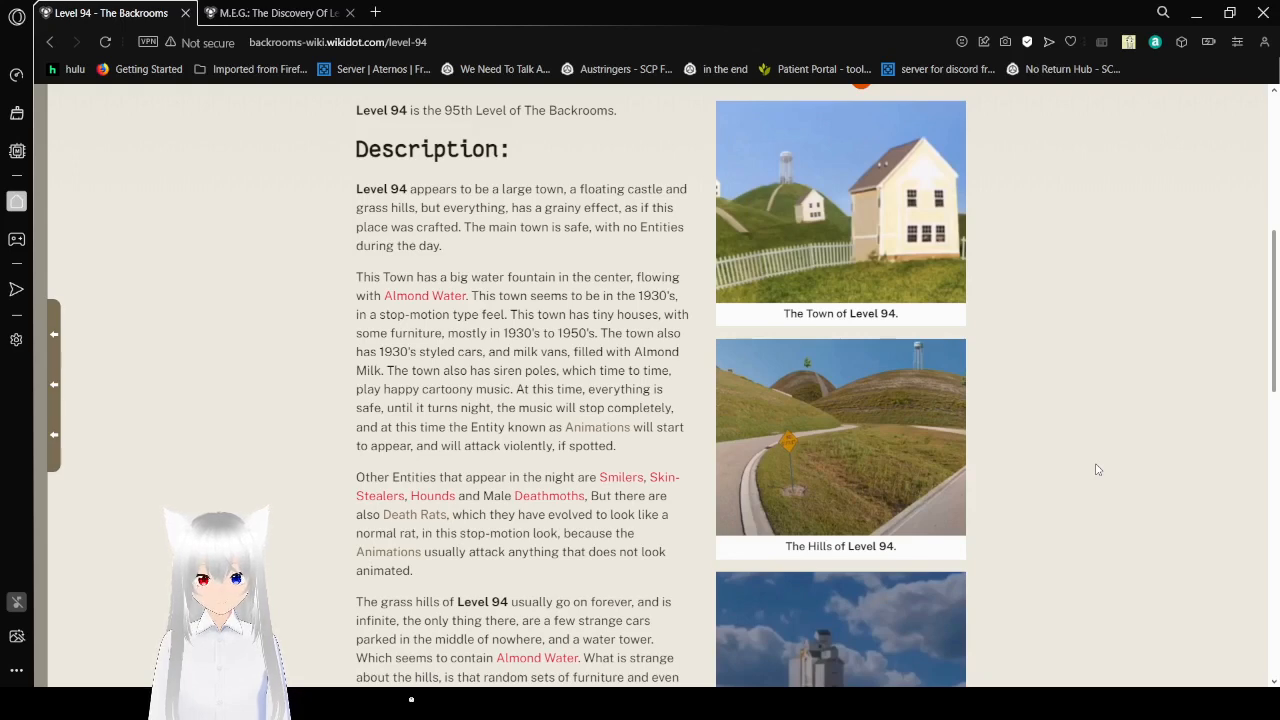
Read on past the endless grass hills to The Castle of Transparent Mountain heading and photos.
scroll(down, 3)
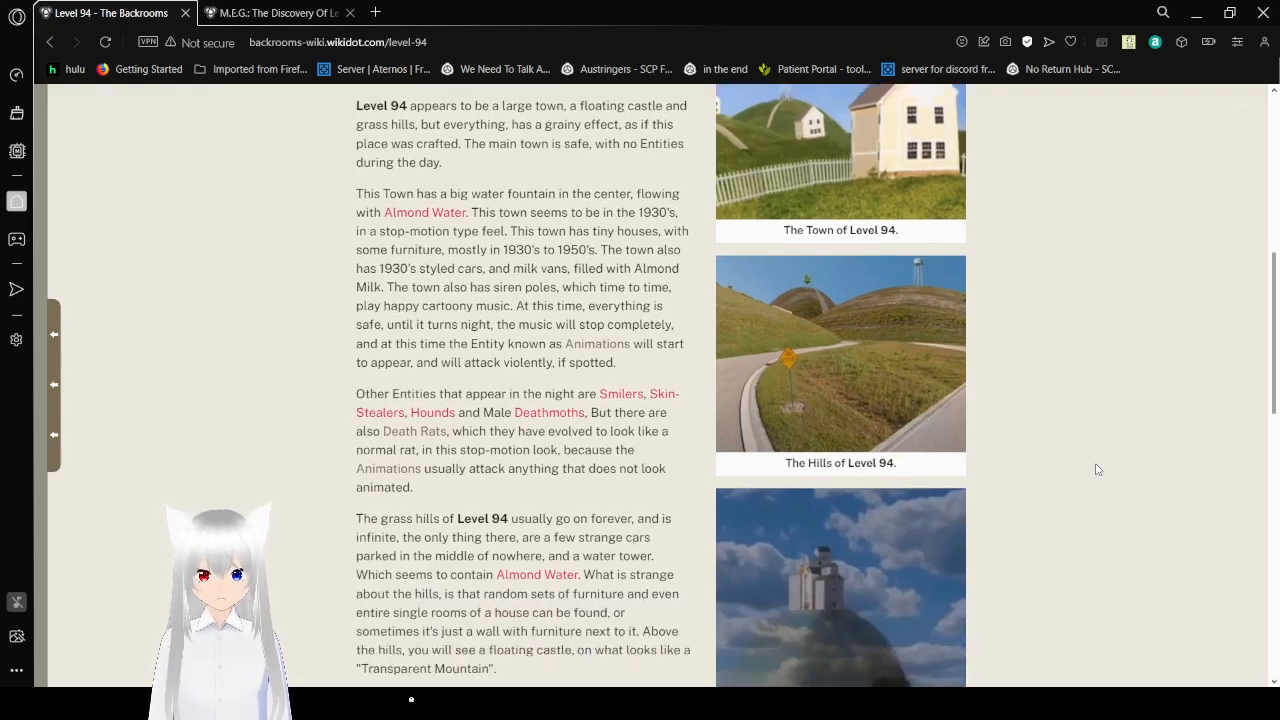
scroll(down, 3)
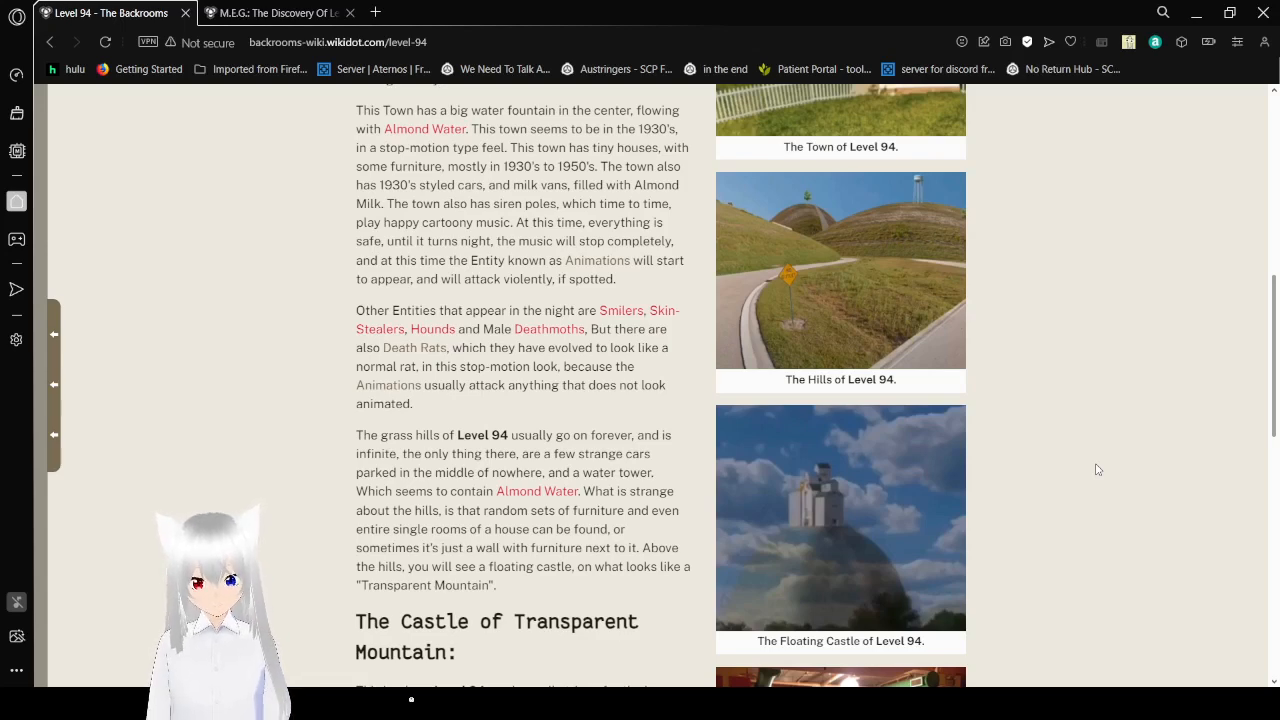
scroll(down, 3)
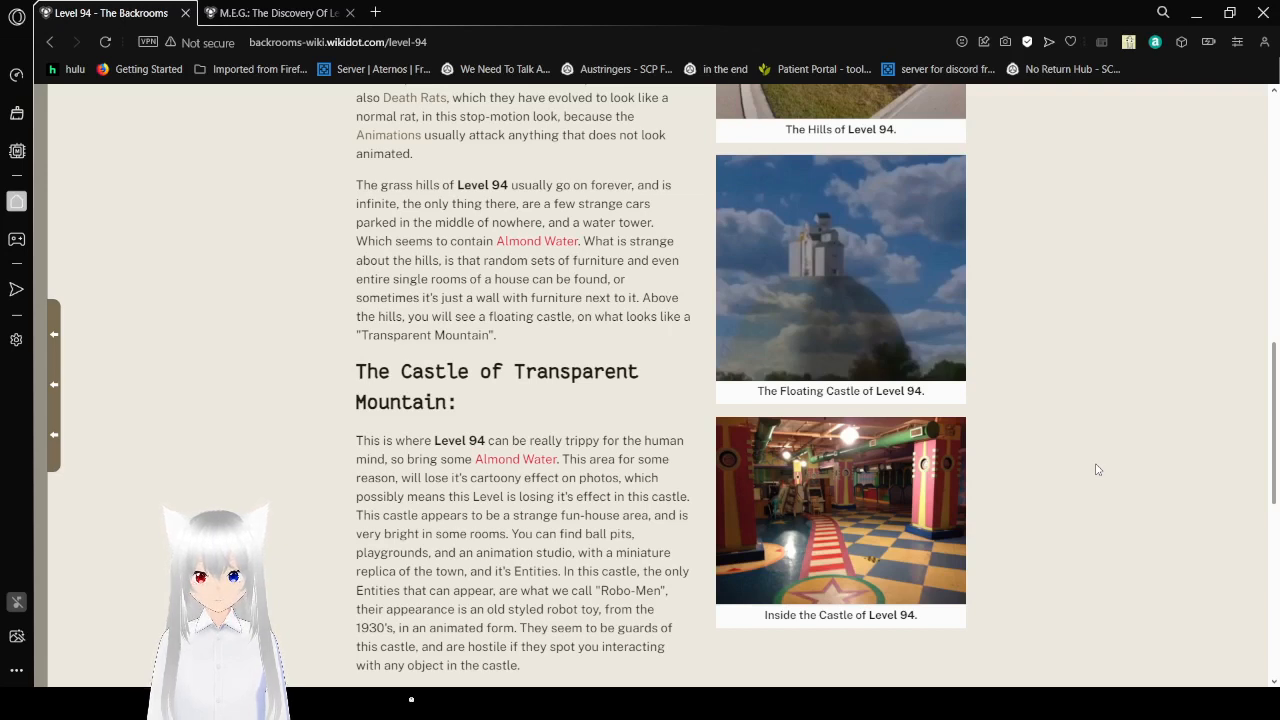
Scroll through the throne room, Bases and Entrances And Exits to the tags footer.
scroll(down, 3)
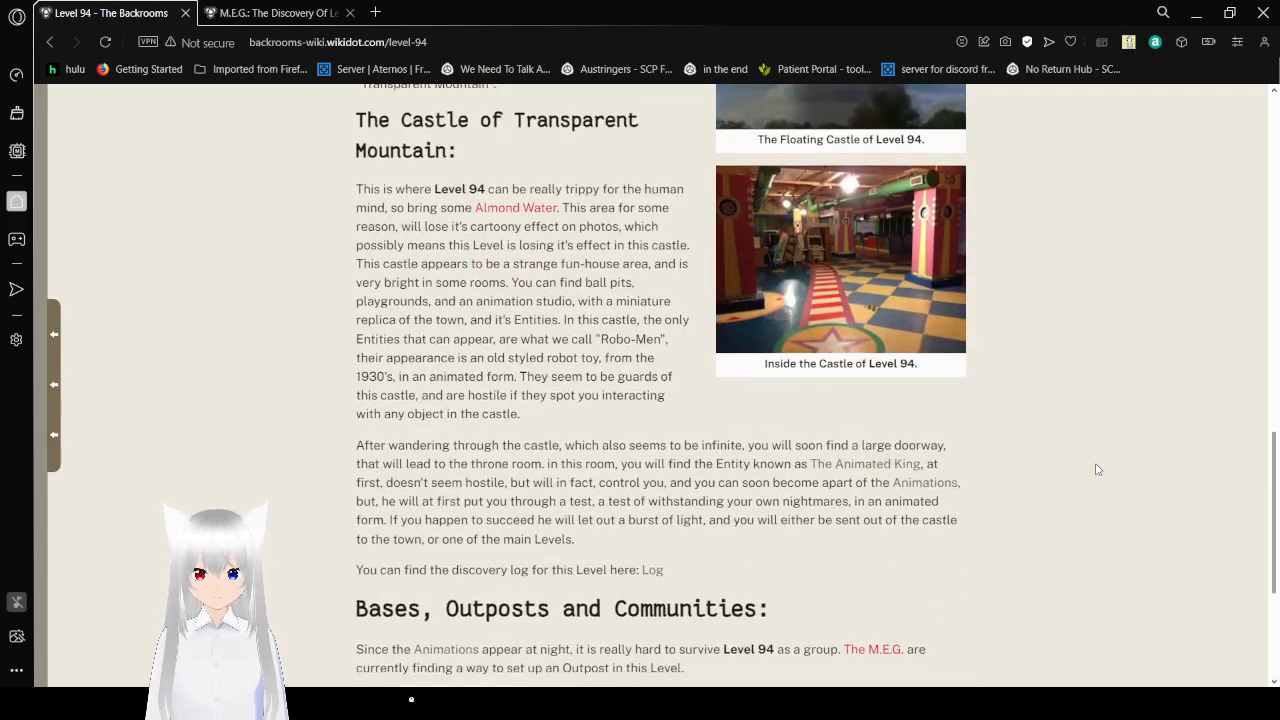
scroll(down, 3)
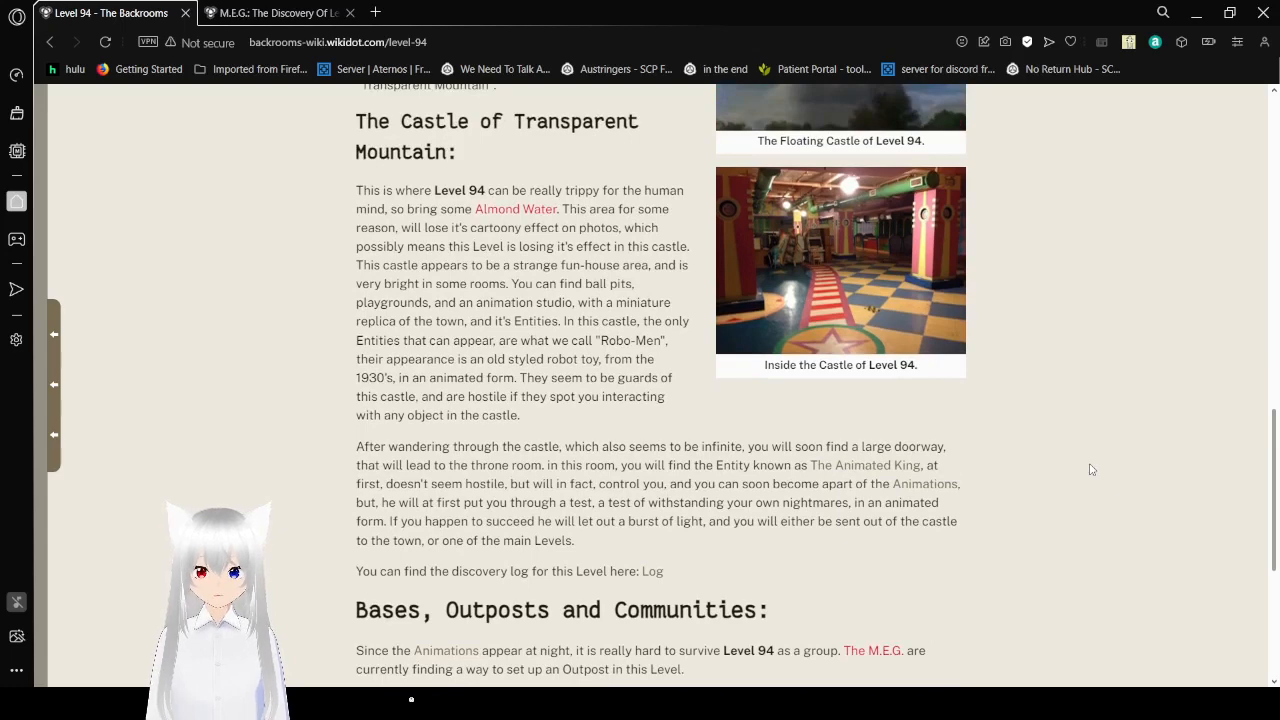
scroll(down, 3)
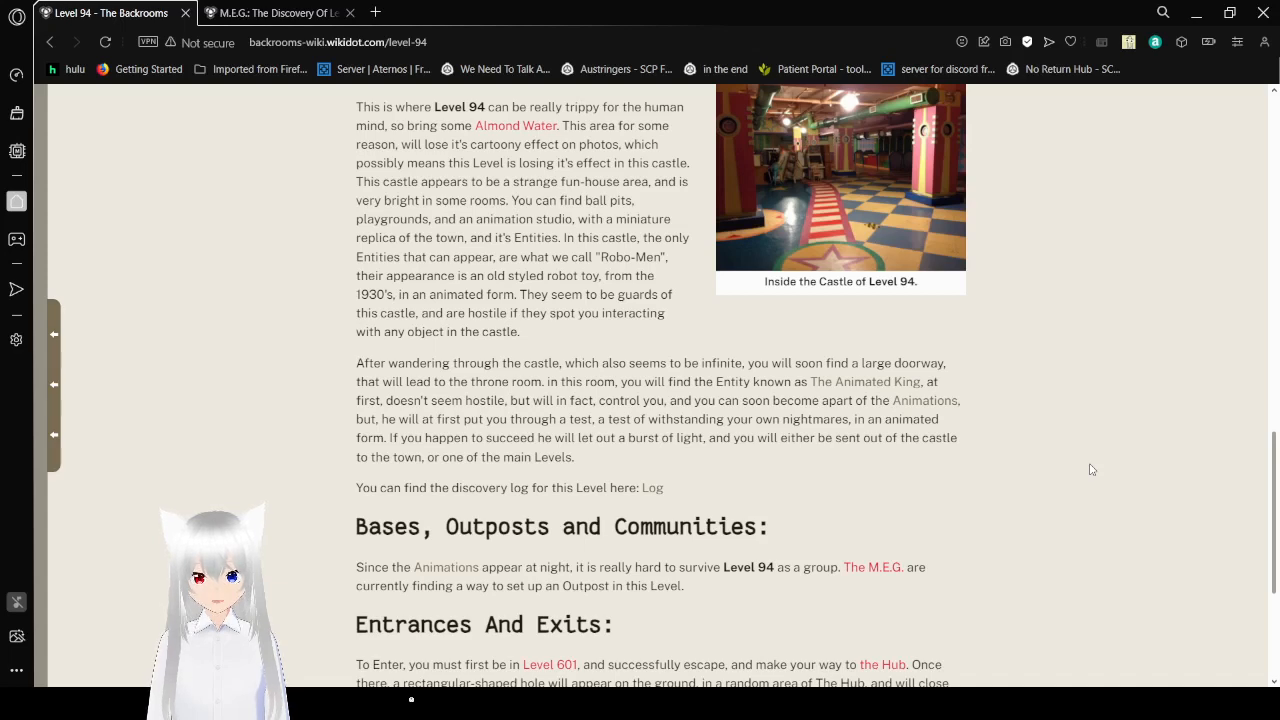
scroll(down, 3)
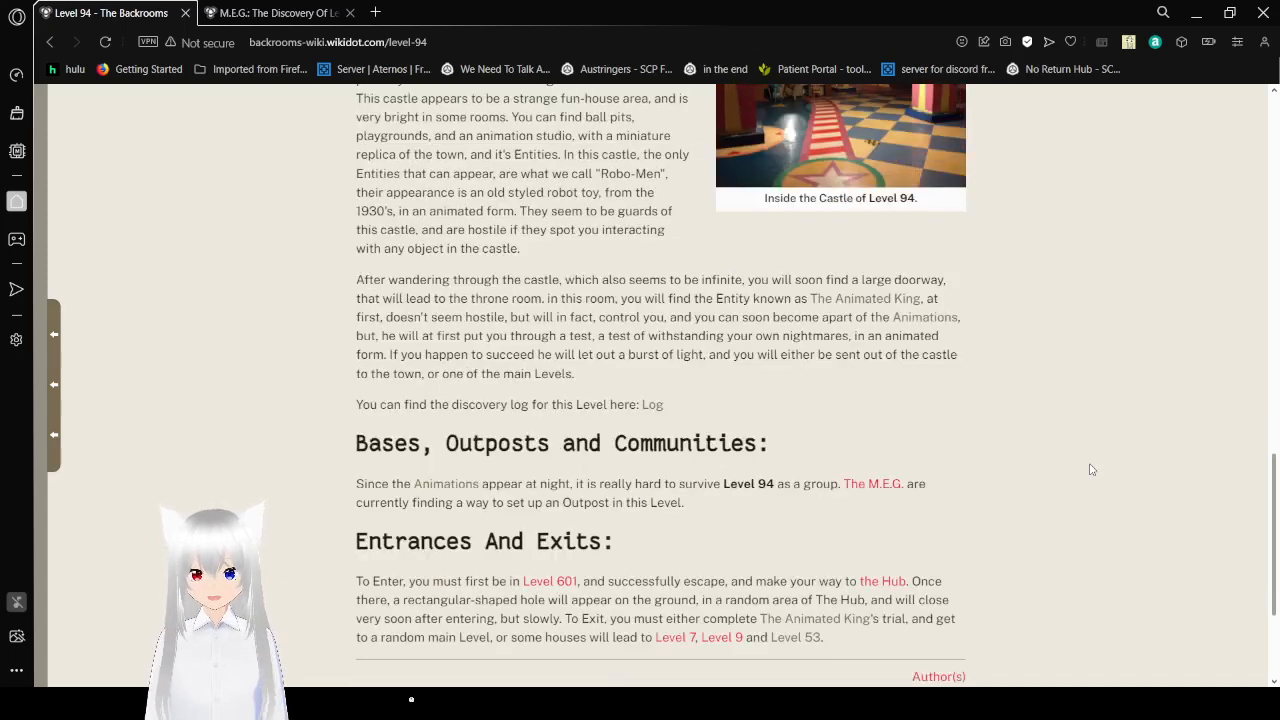
scroll(down, 3)
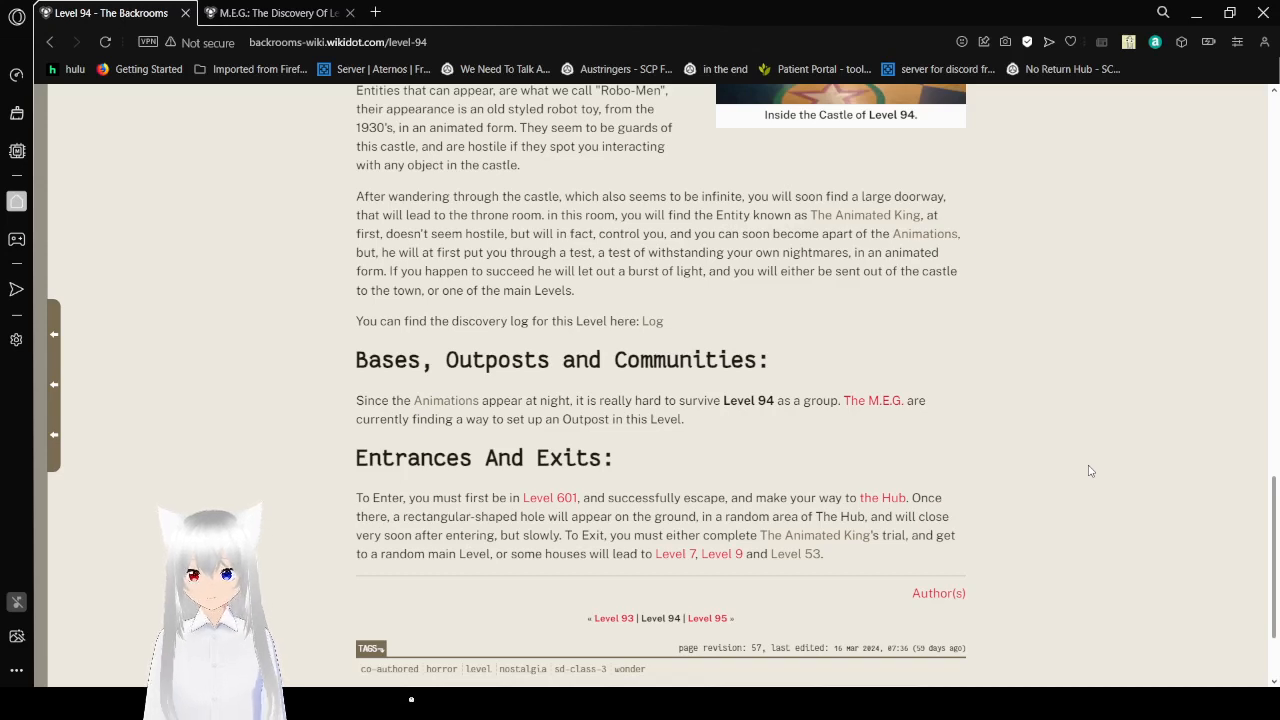
Switch to the M.E.G.: The Discovery Of Level 94 tab, showing Event Log 862's summary.
click(280, 13)
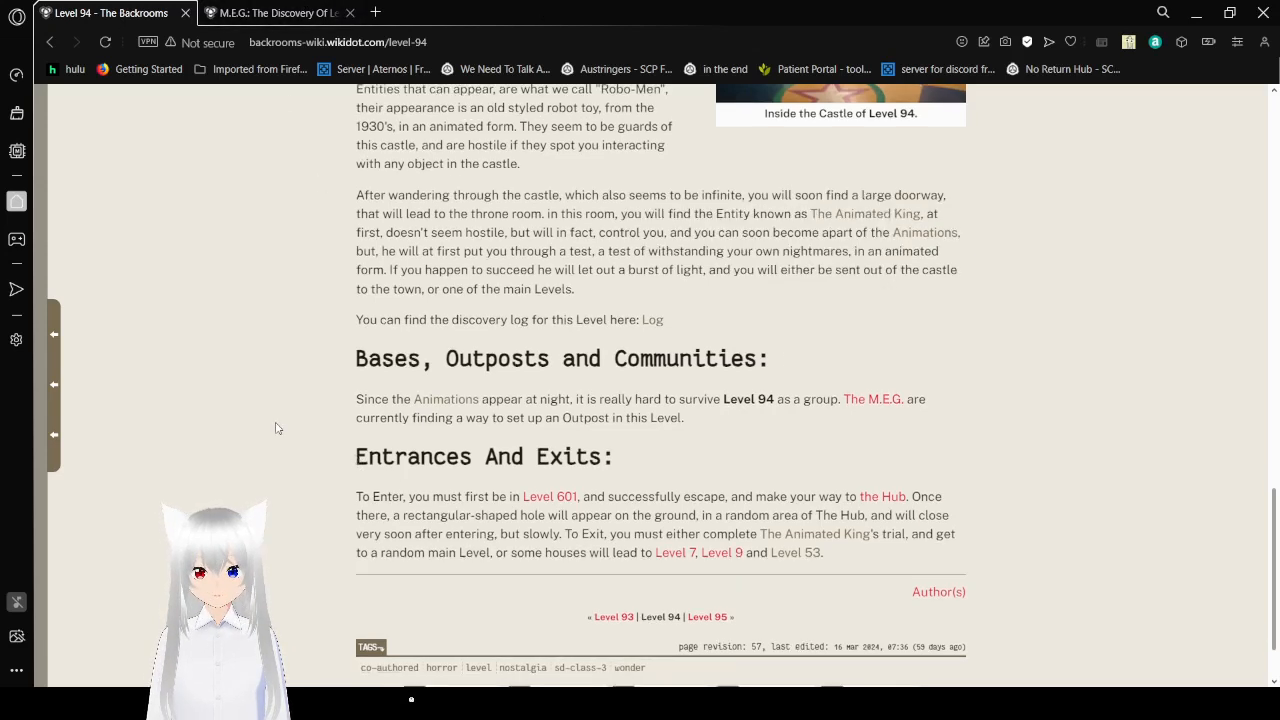
scroll(down, 3)
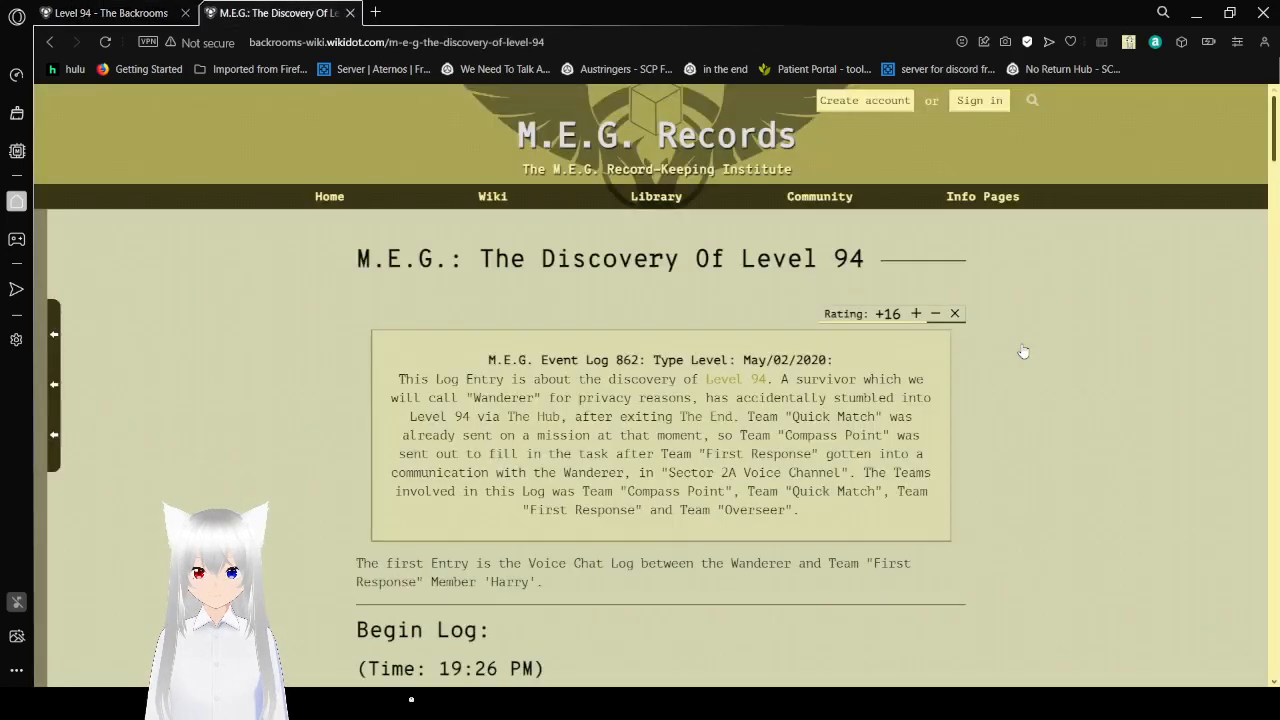
mouse_move(1153, 360)
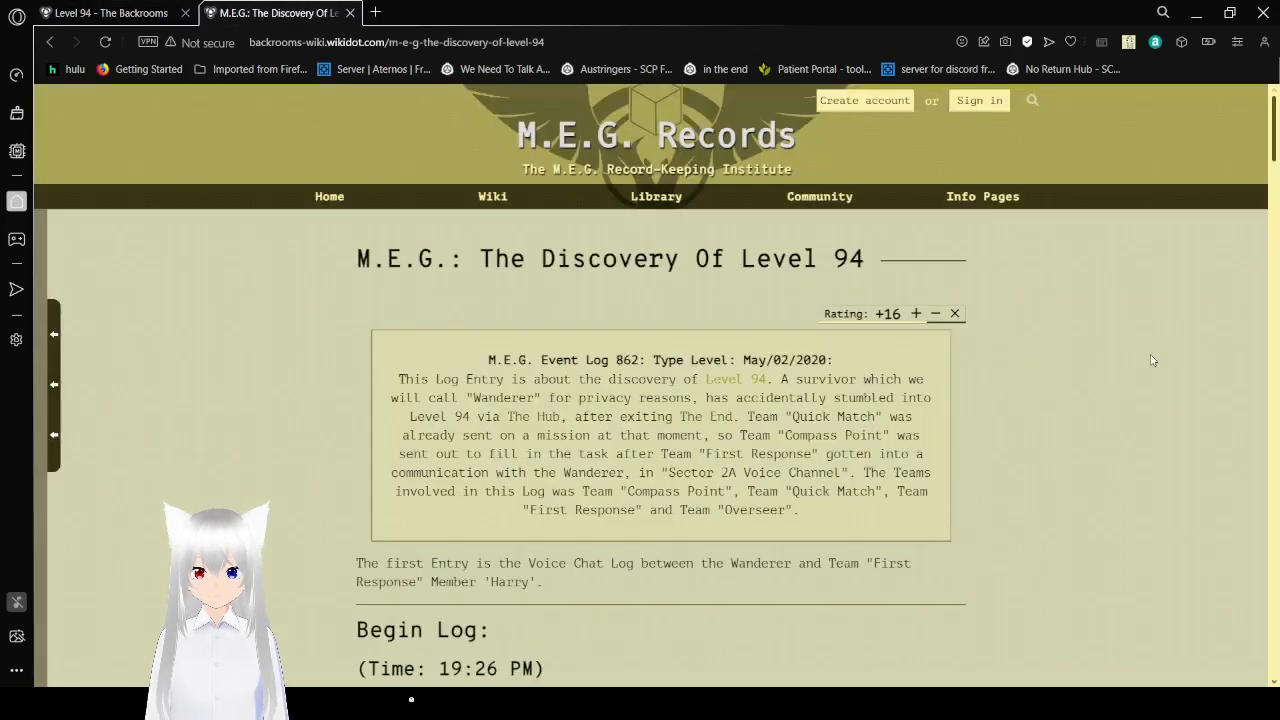
mouse_move(1089, 386)
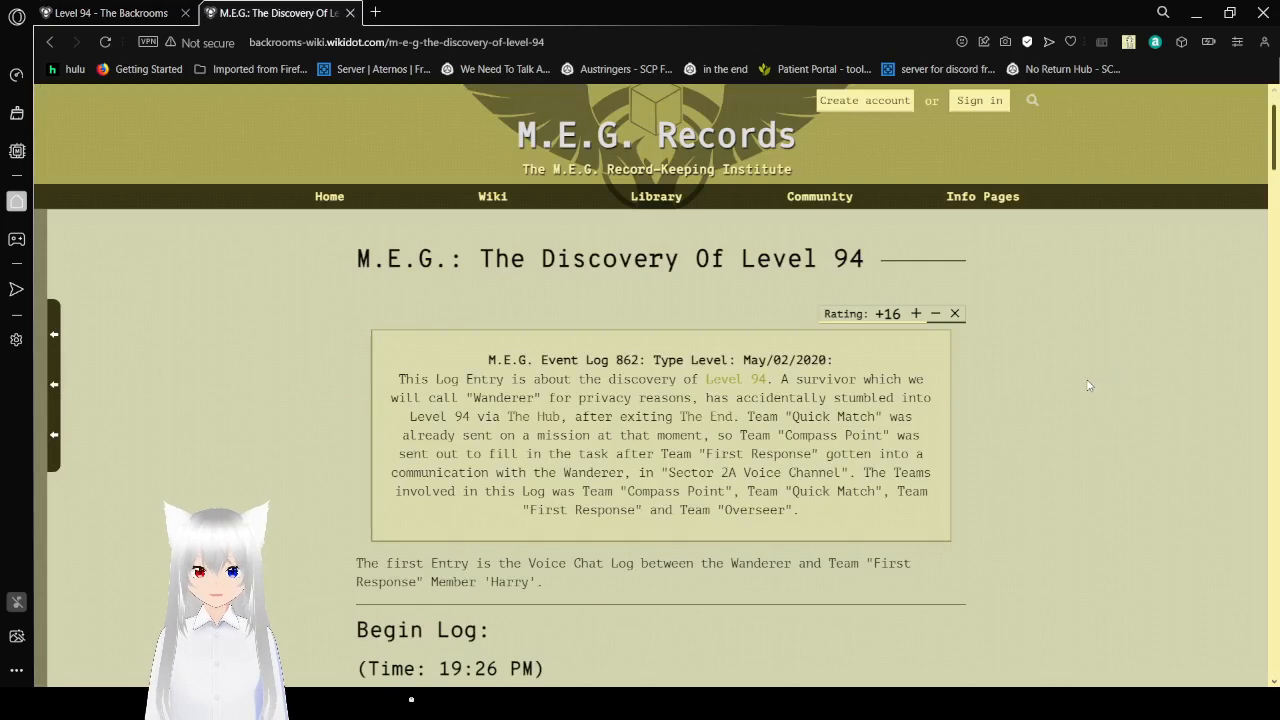
Scroll past the event log summary to Begin Log and the Wanderer's first chat lines with Harry.
scroll(down, 3)
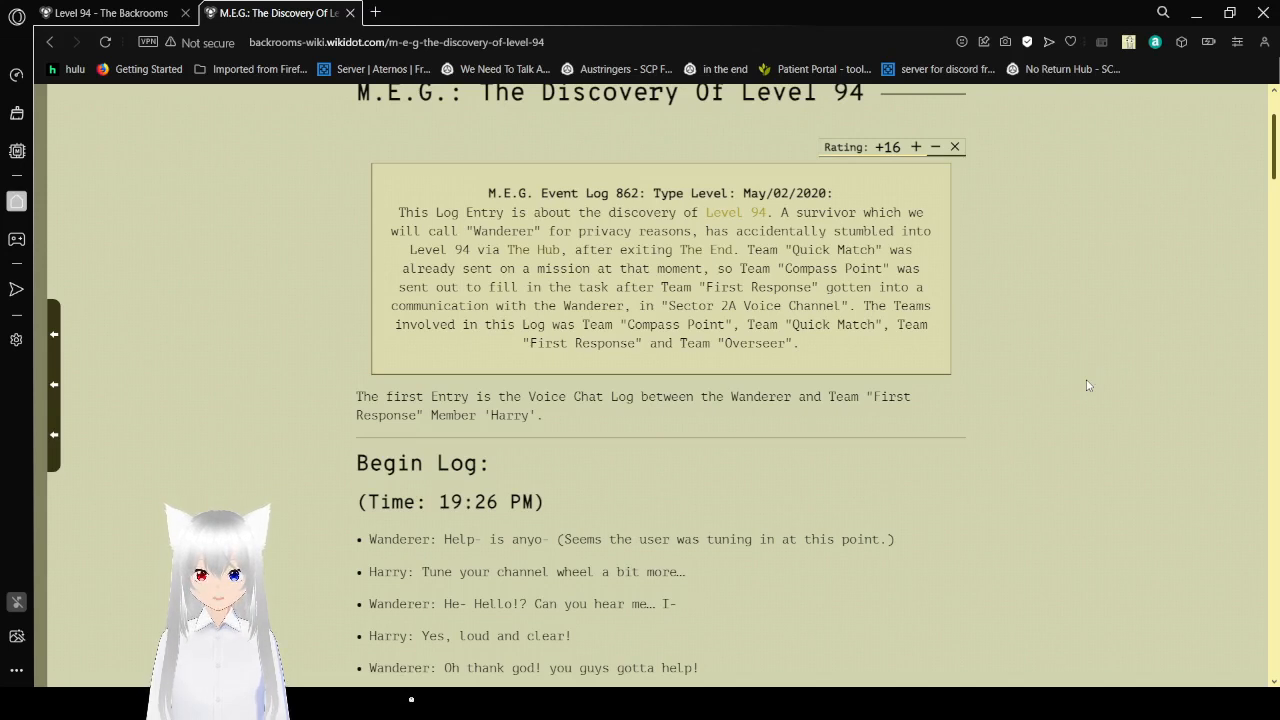
scroll(down, 3)
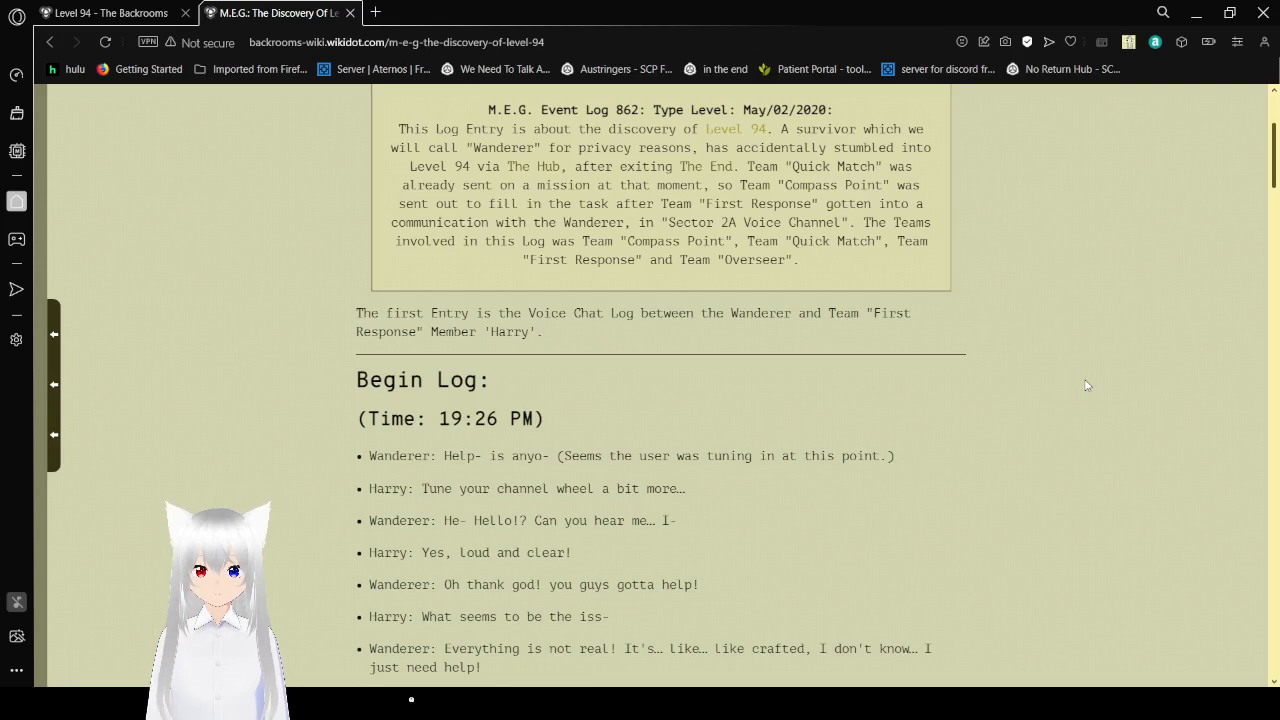
Read the 19:26 PM chat until the Wanderer spots Puppet People and 09:47 AM appears.
scroll(down, 3)
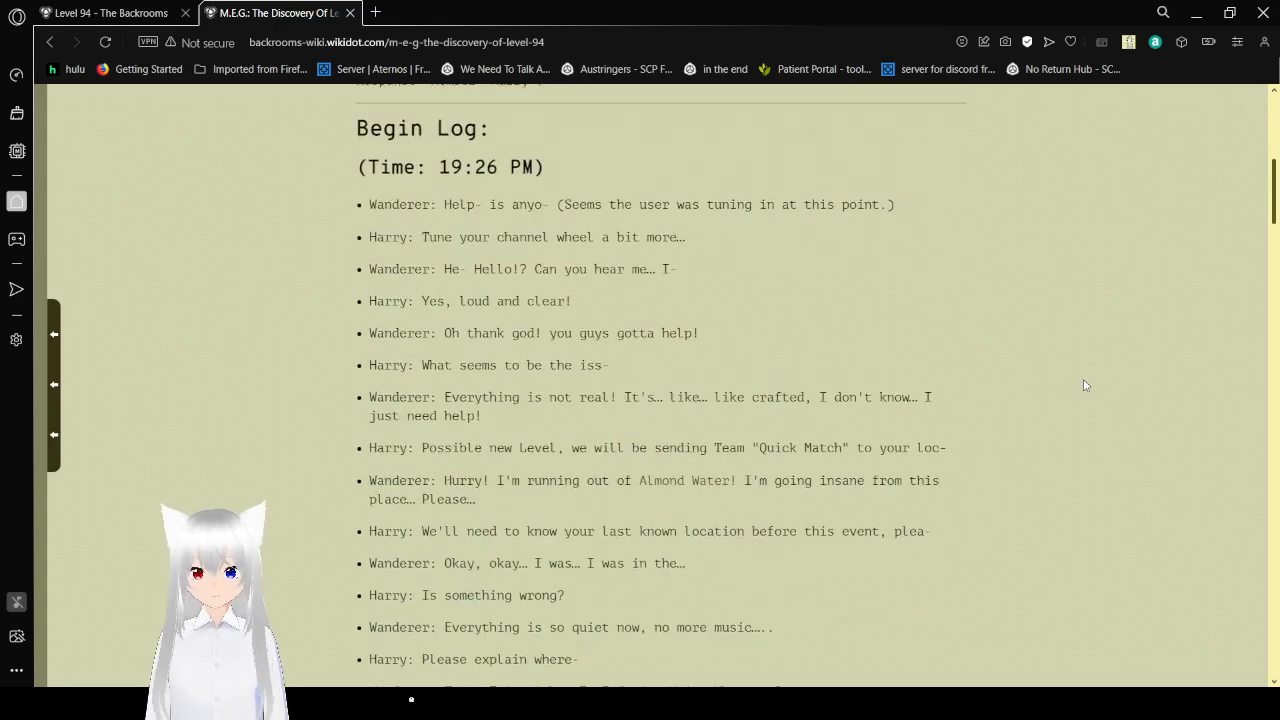
scroll(down, 3)
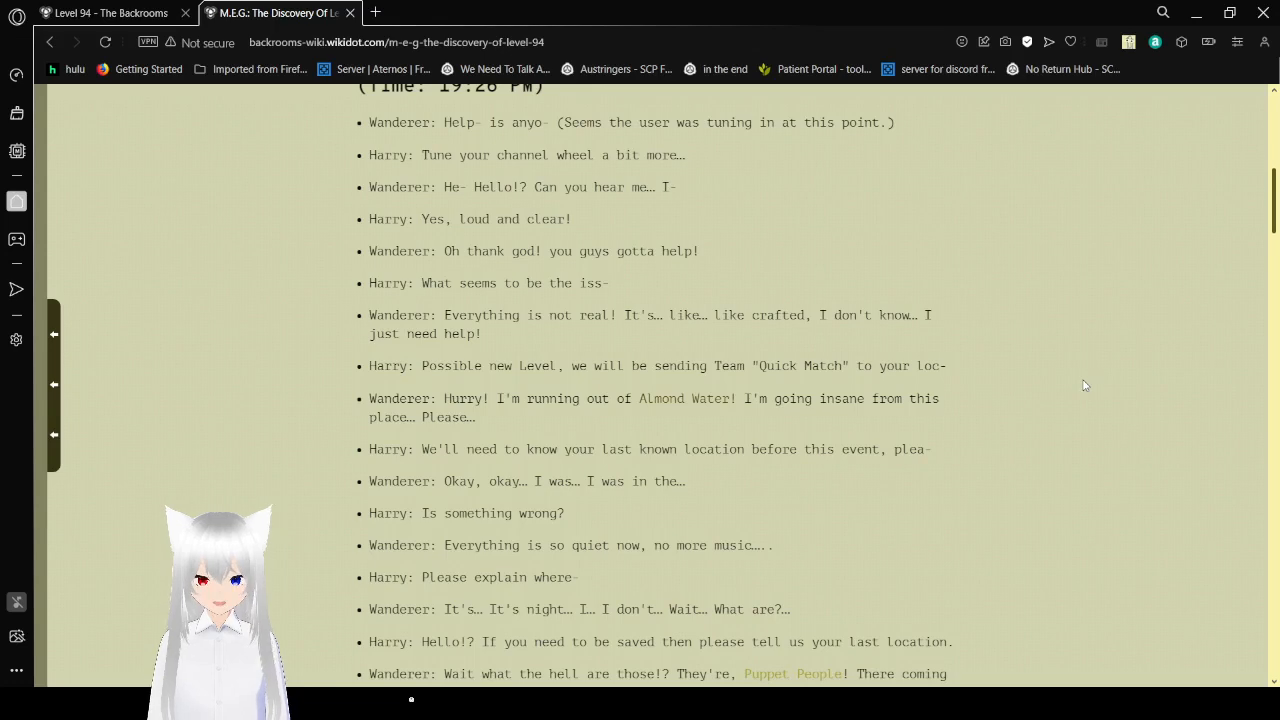
scroll(down, 3)
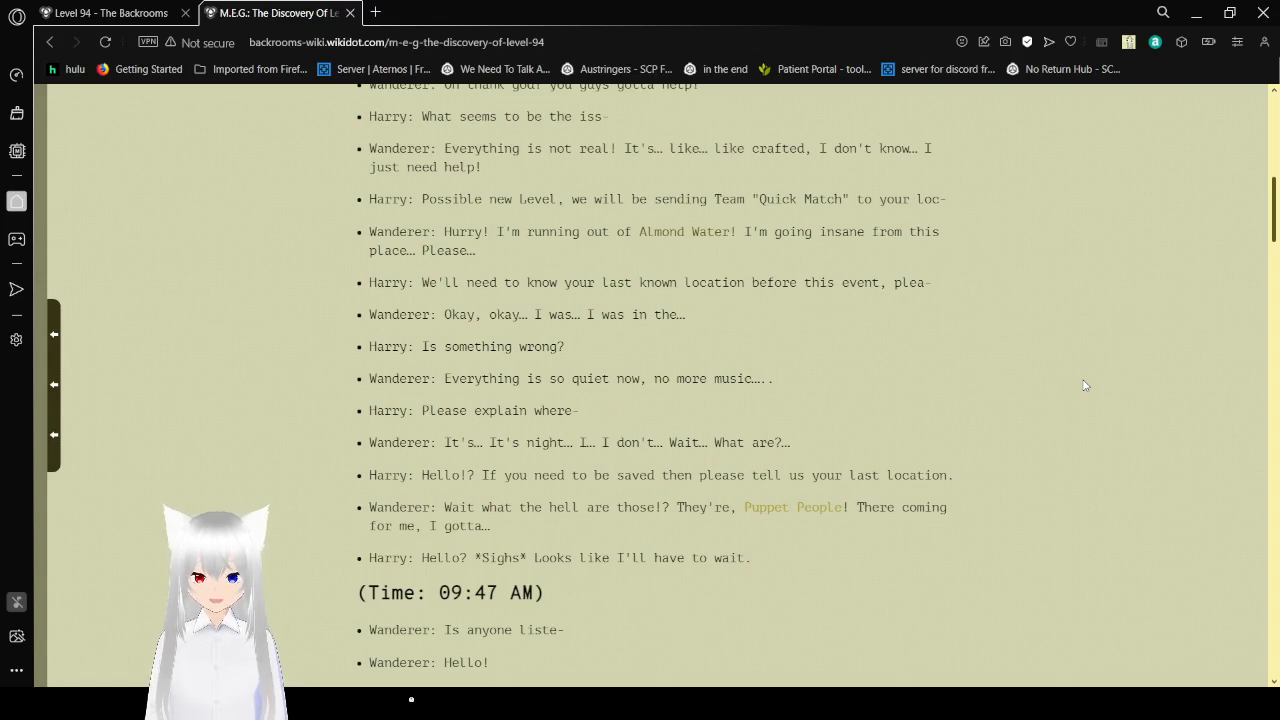
Scroll past the 09:47 AM chat and End Log to Reed's 13:18 PM Begin Log section.
scroll(down, 3)
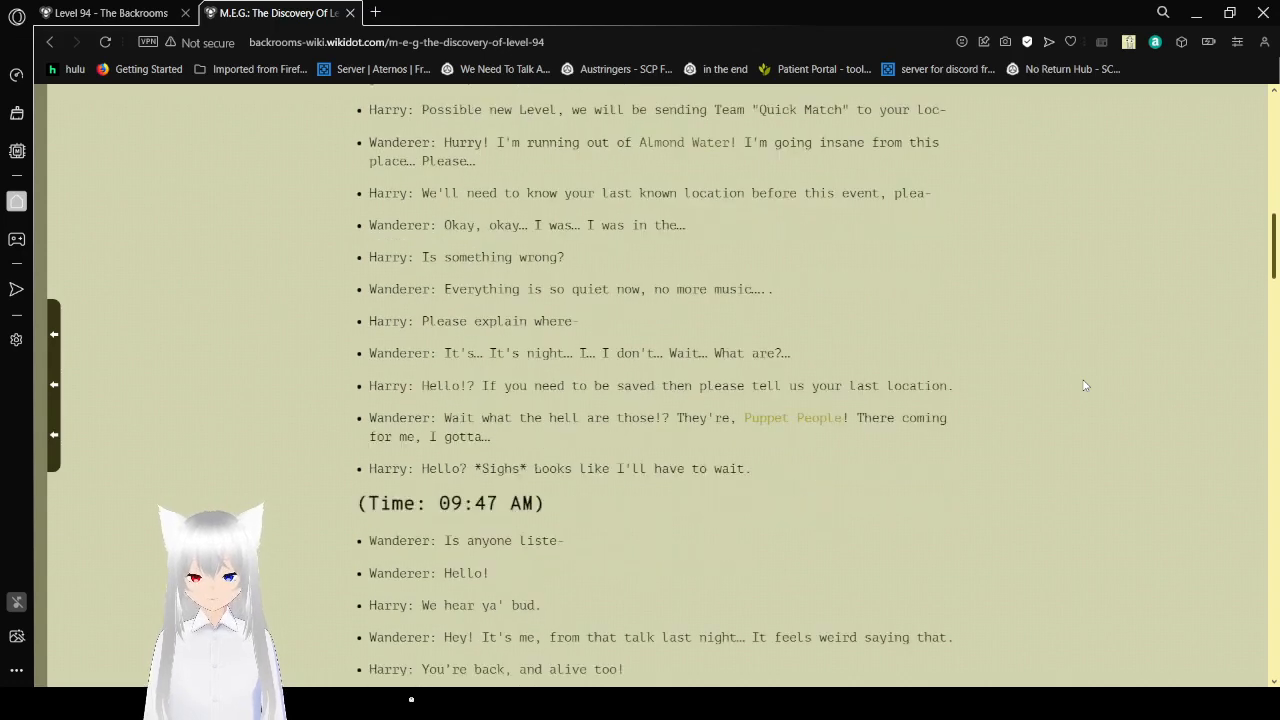
scroll(down, 3)
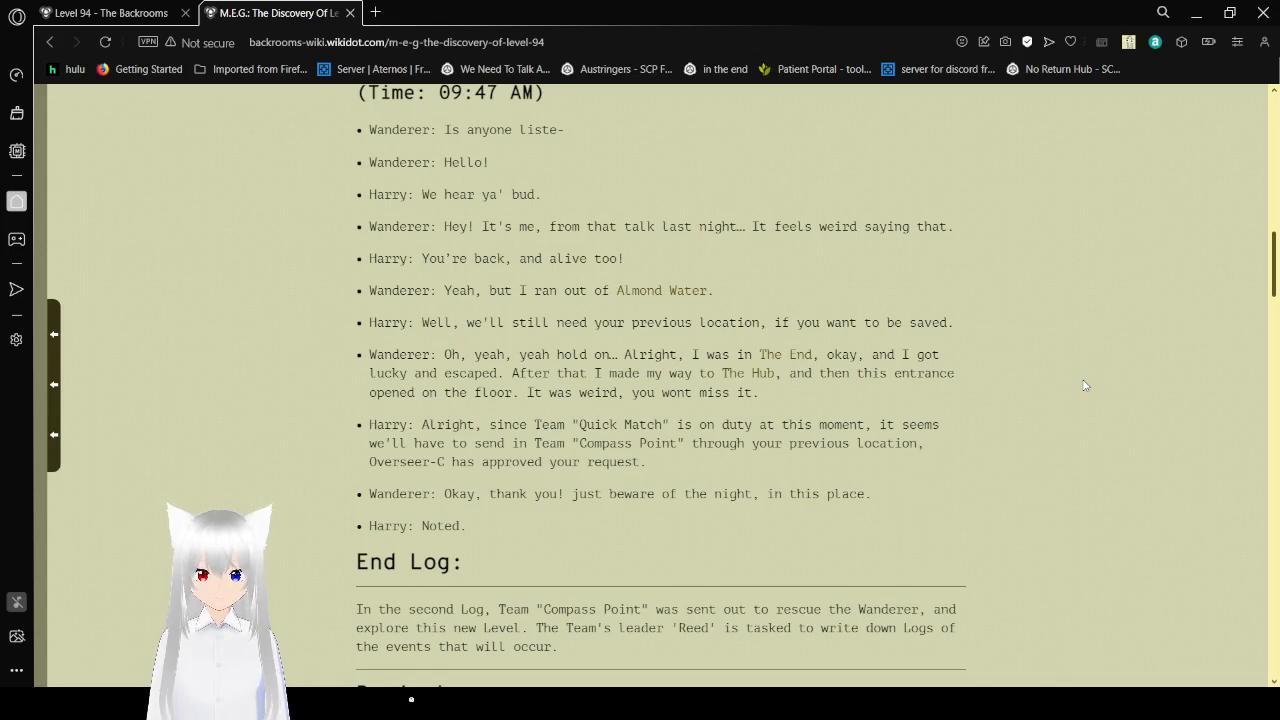
scroll(down, 3)
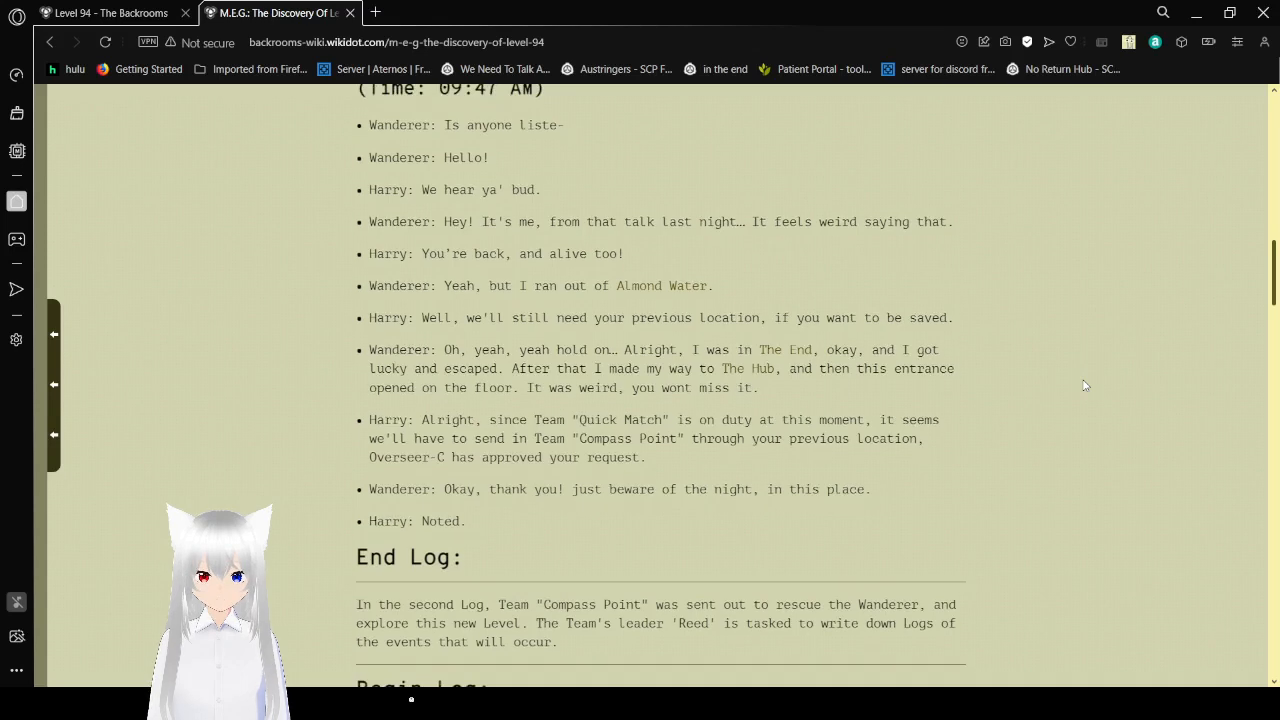
scroll(down, 3)
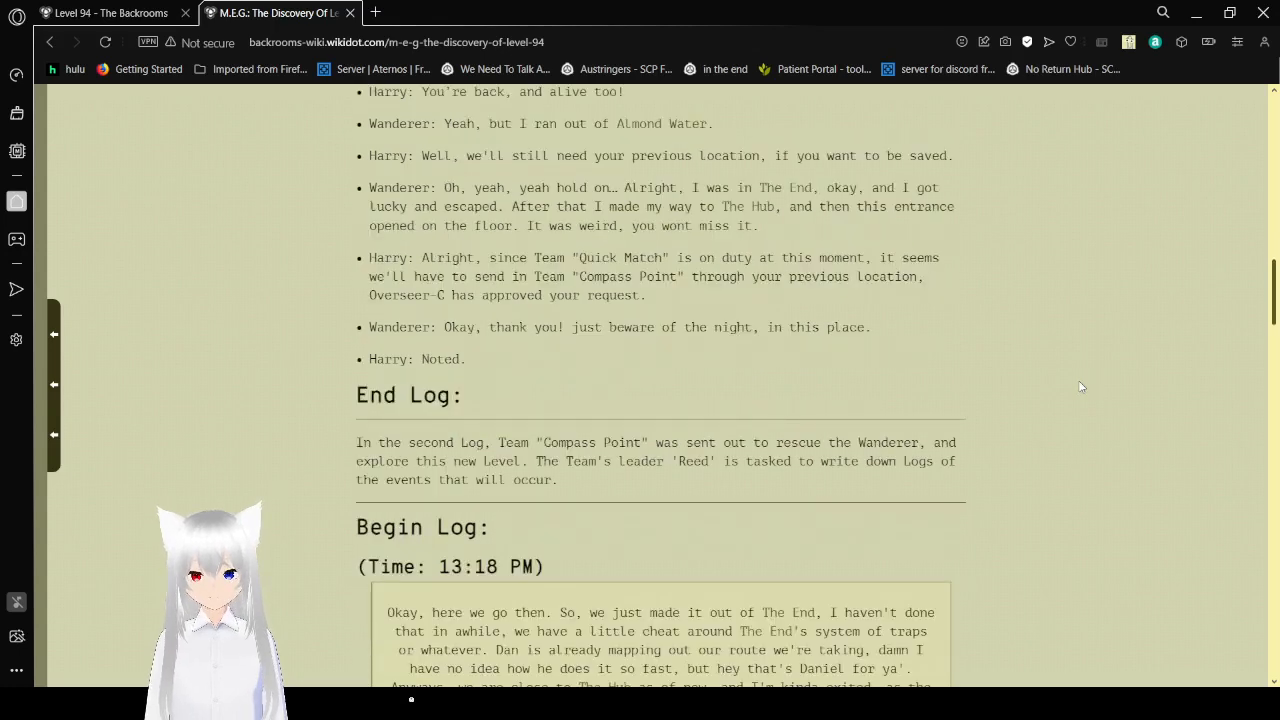
Bring the 13:18 PM and 15:34 PM boxes into view, including the rope descent into town.
scroll(down, 3)
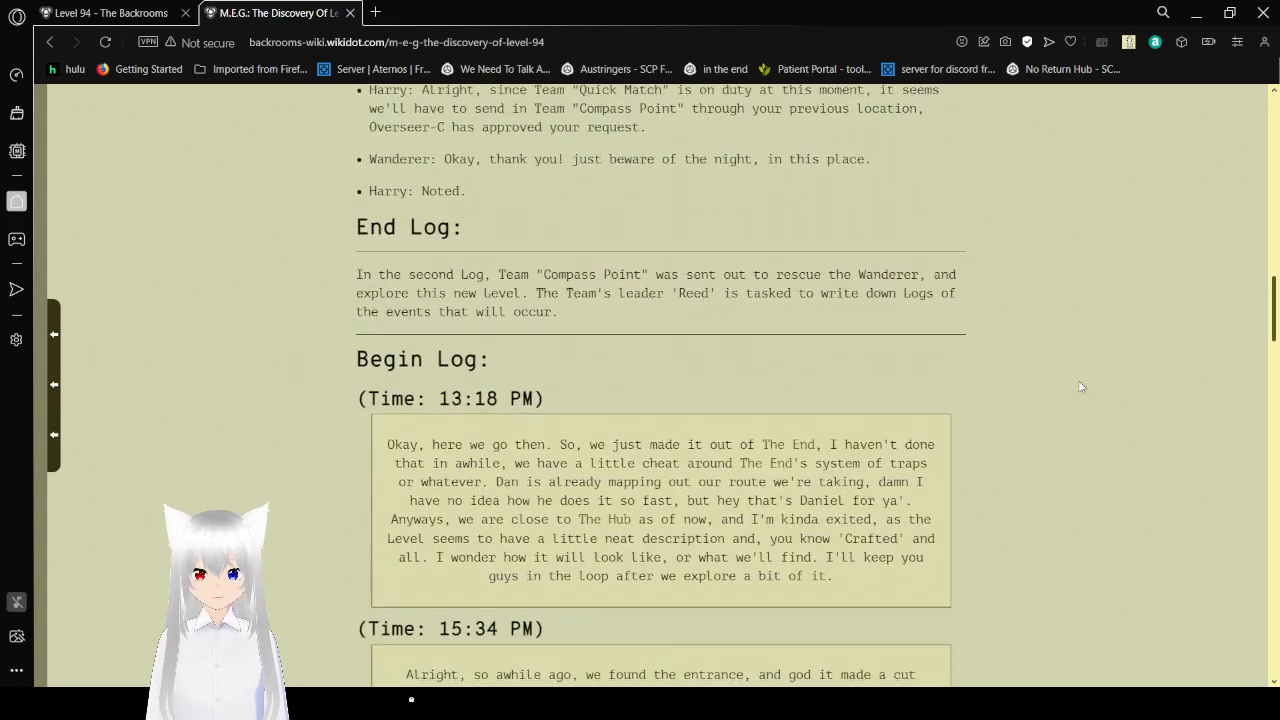
scroll(down, 3)
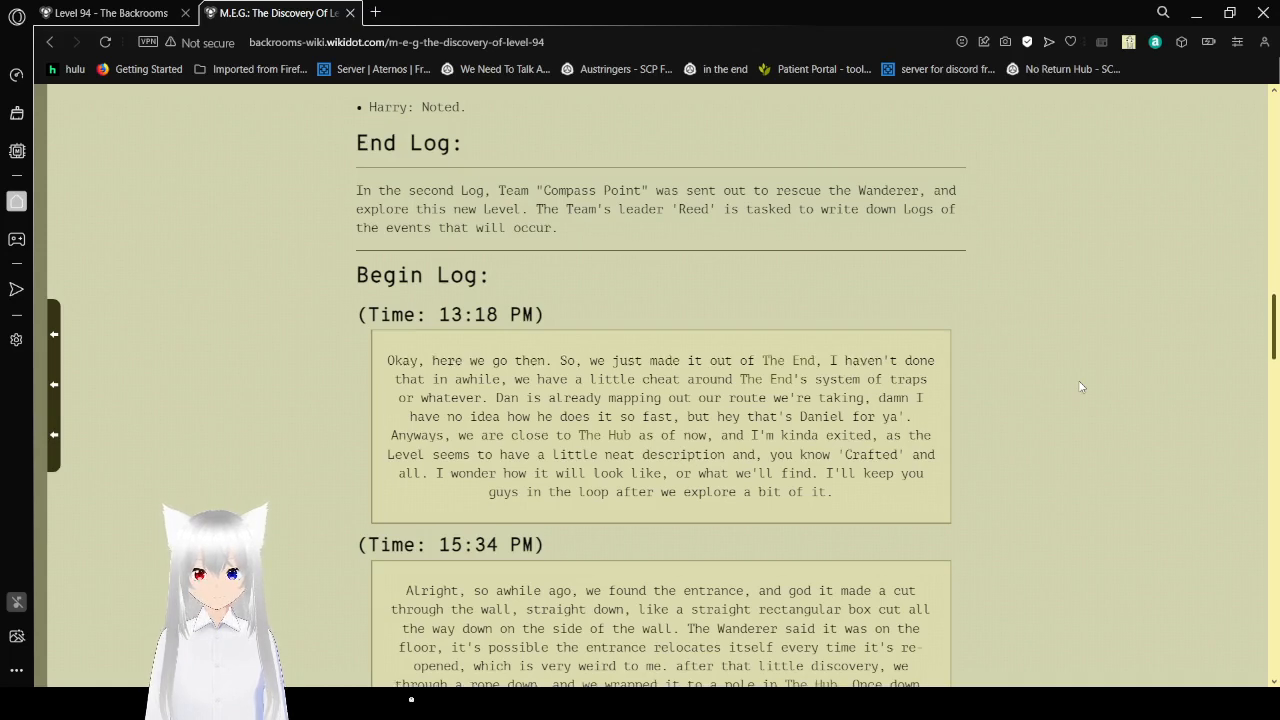
scroll(down, 3)
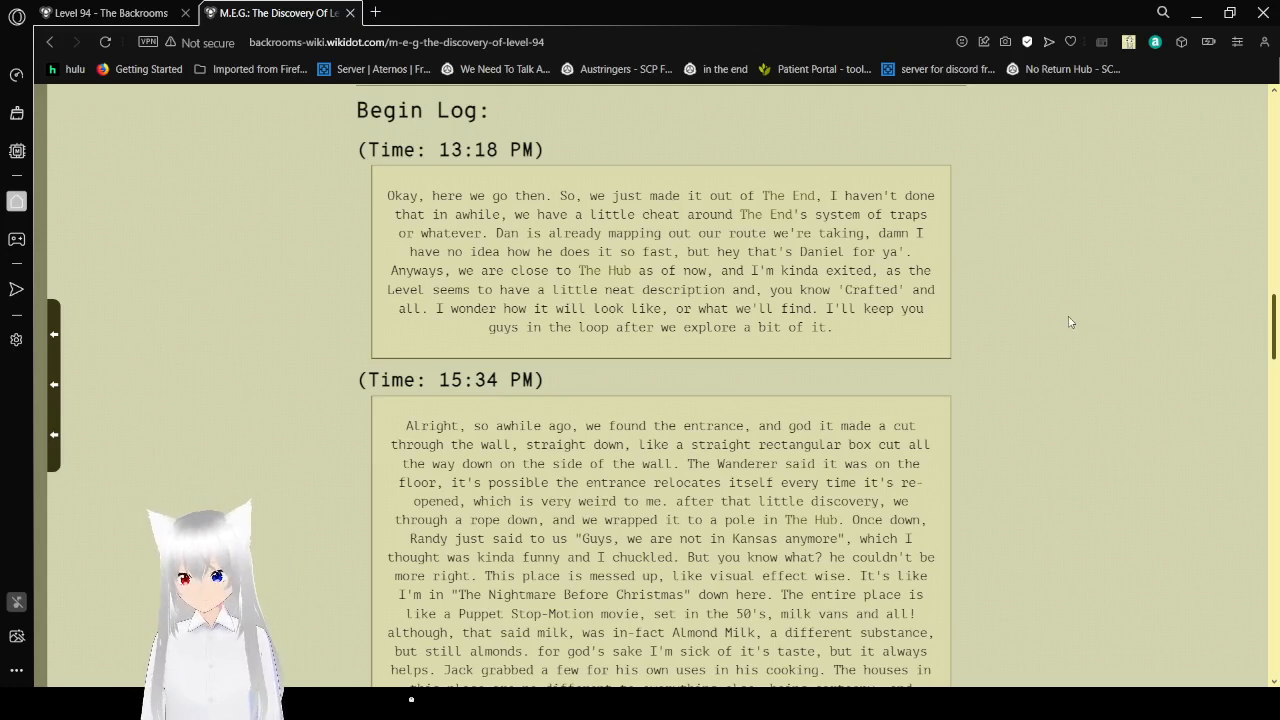
Read down to the 16:34 PM Almond Water fountain entry and the 20:53 PM heading.
scroll(down, 3)
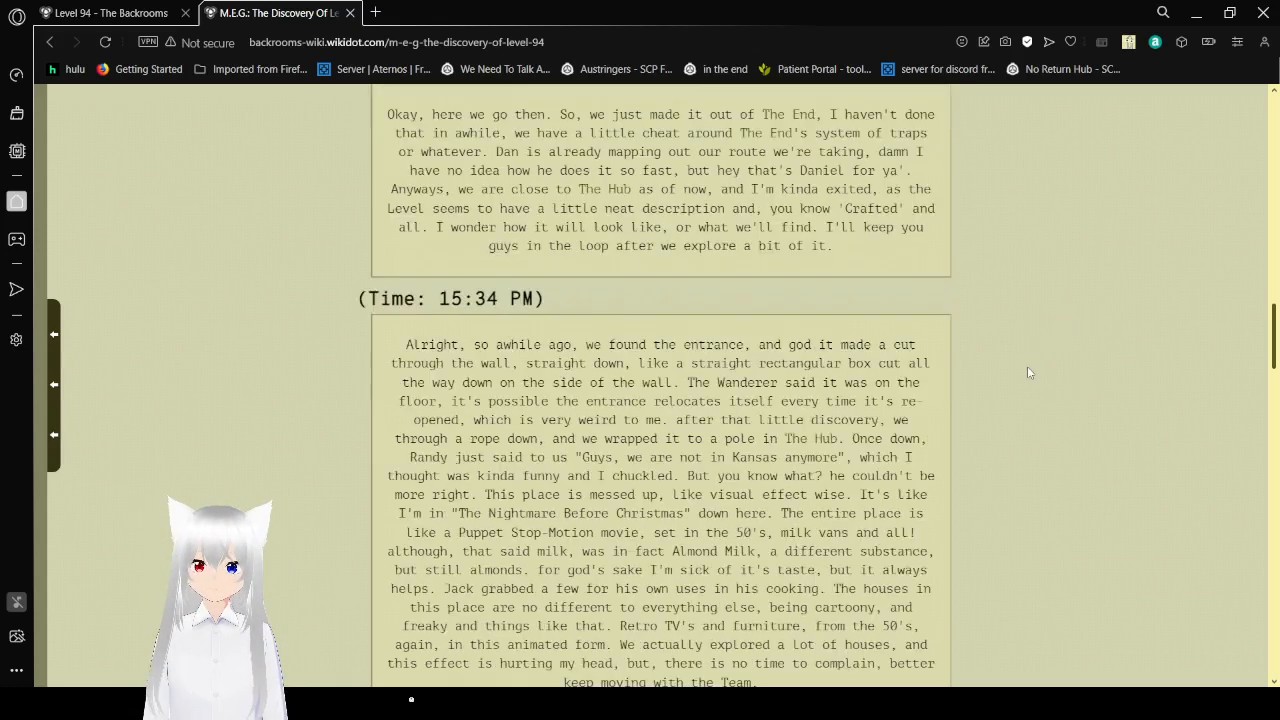
scroll(down, 3)
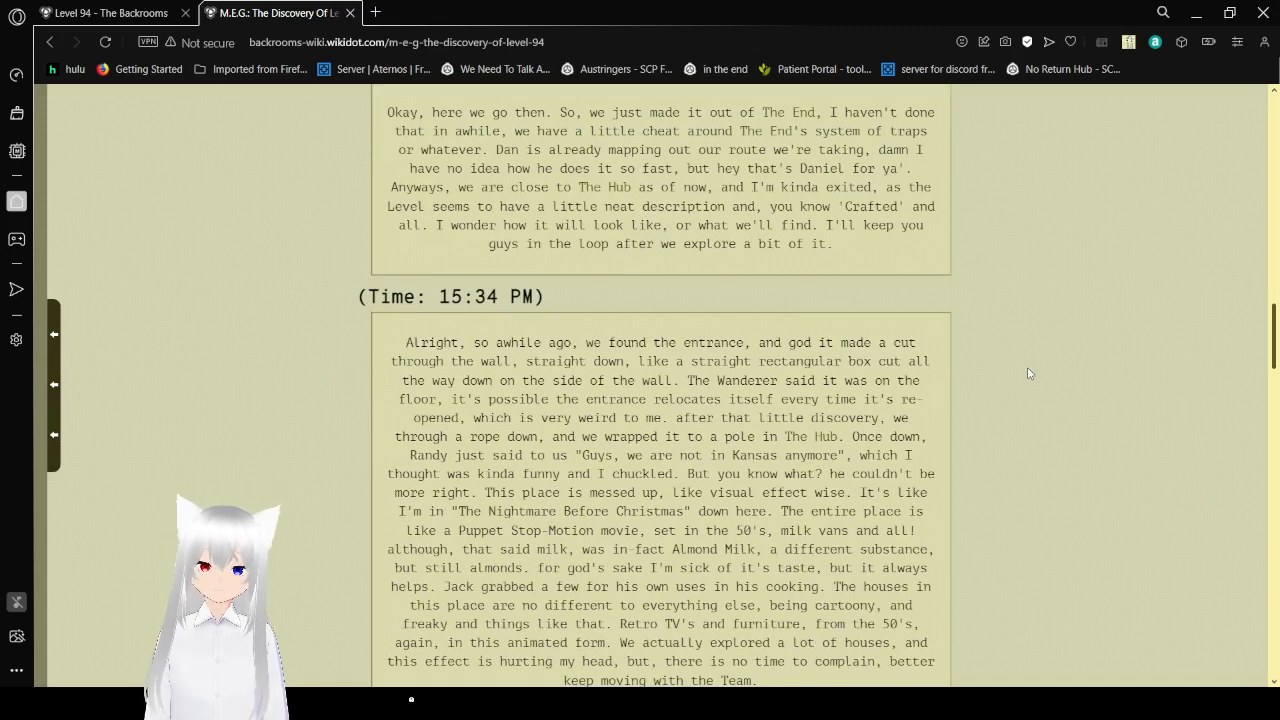
scroll(down, 3)
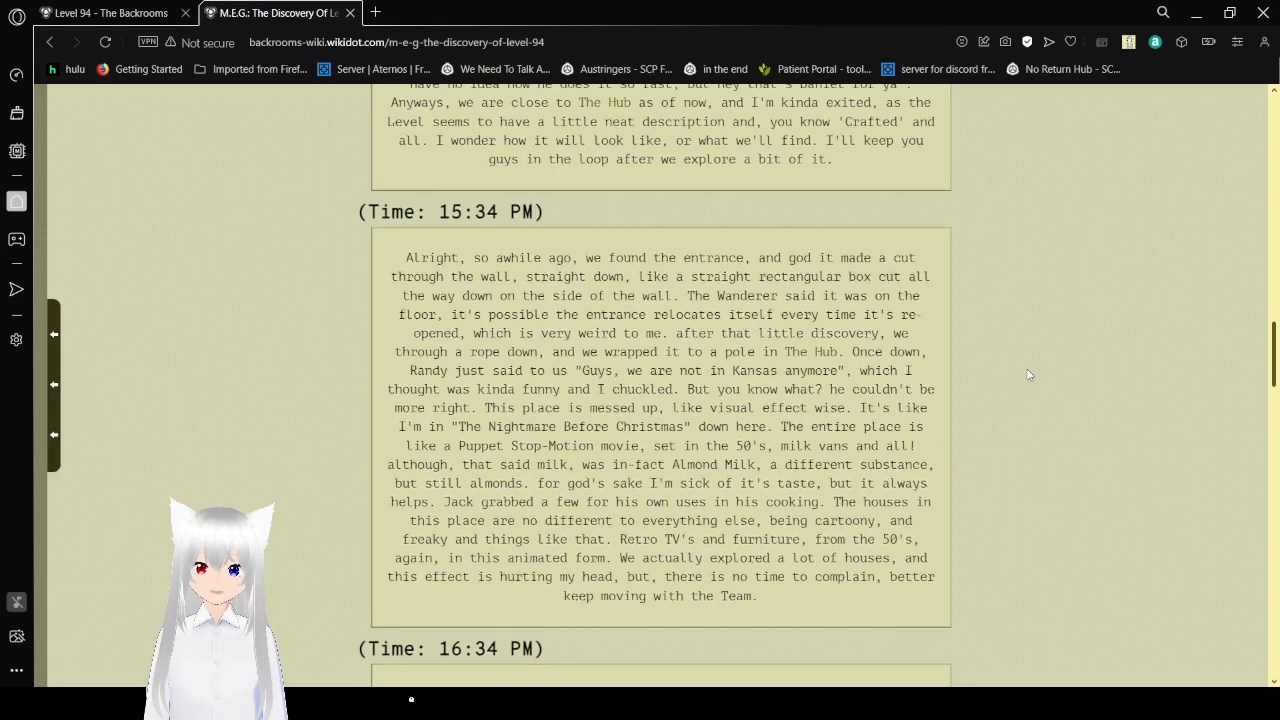
scroll(down, 3)
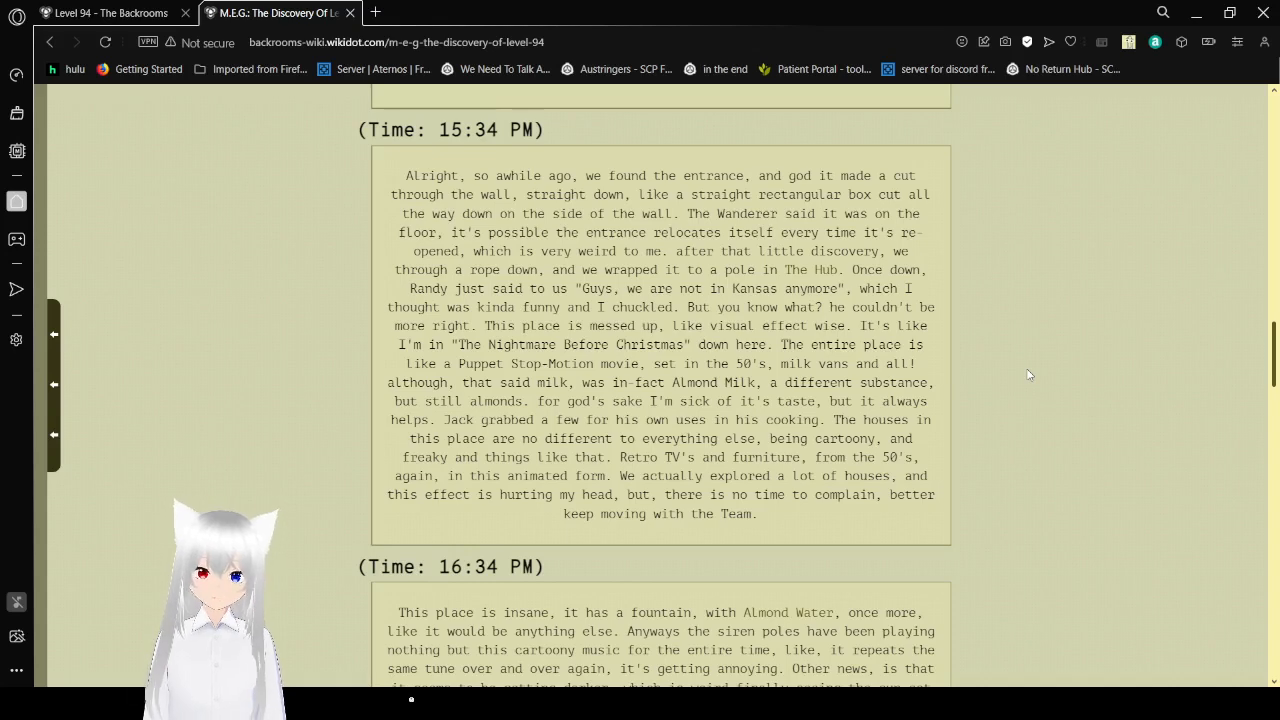
scroll(down, 3)
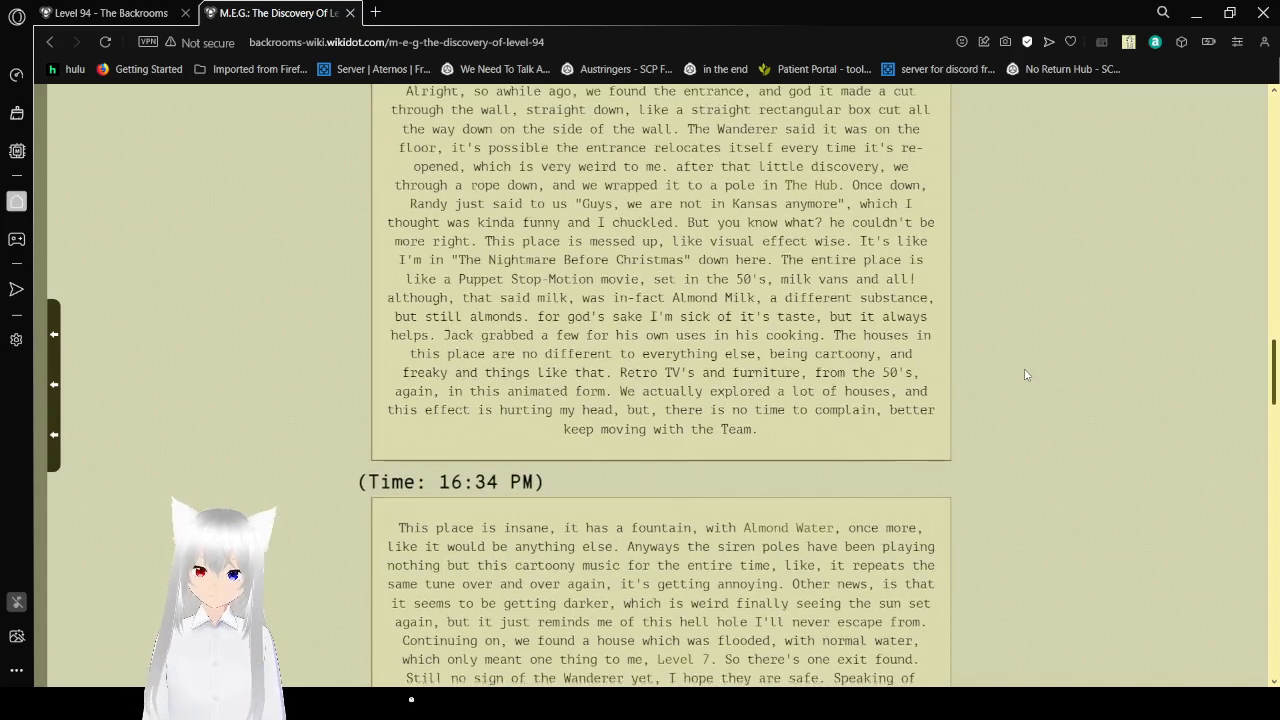
scroll(down, 3)
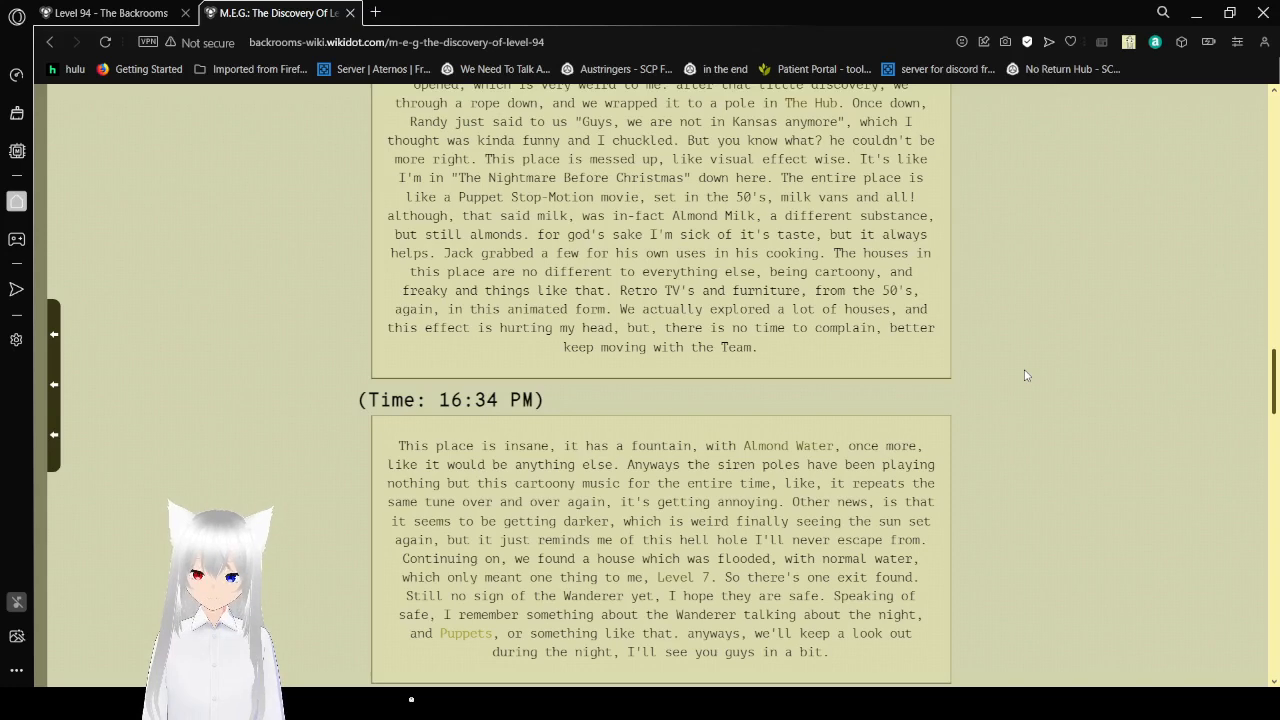
scroll(down, 3)
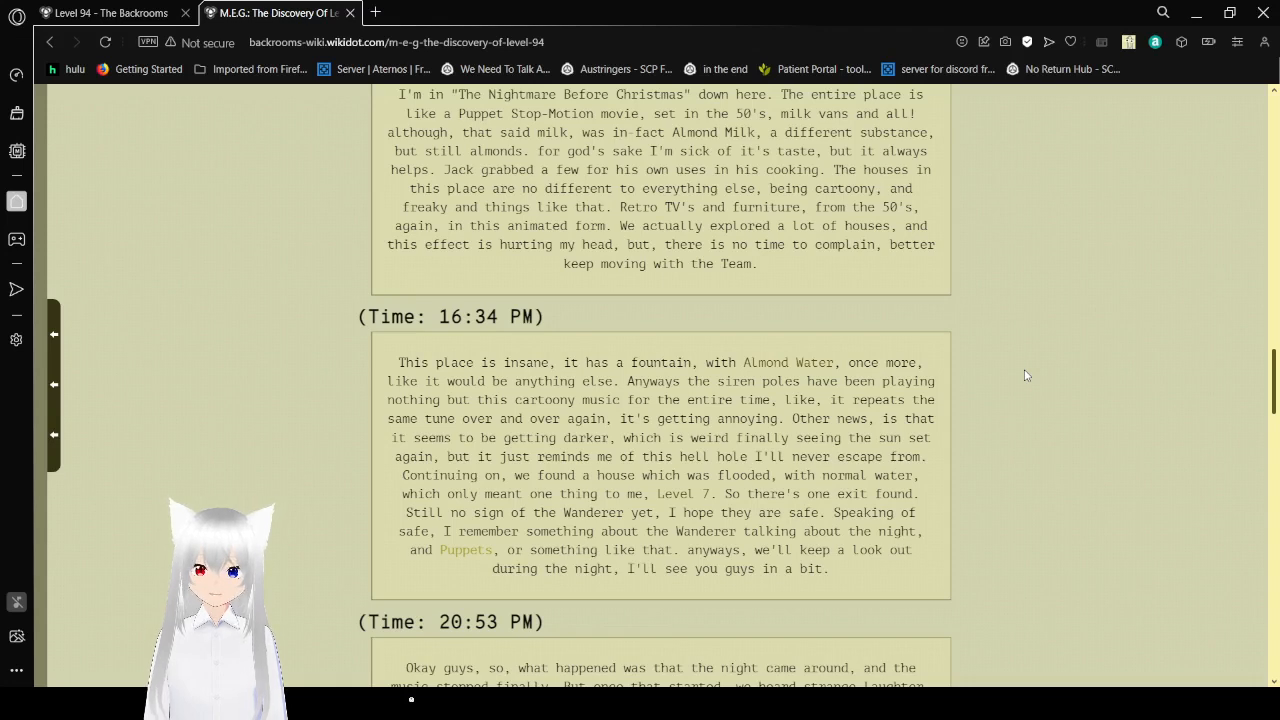
scroll(down, 3)
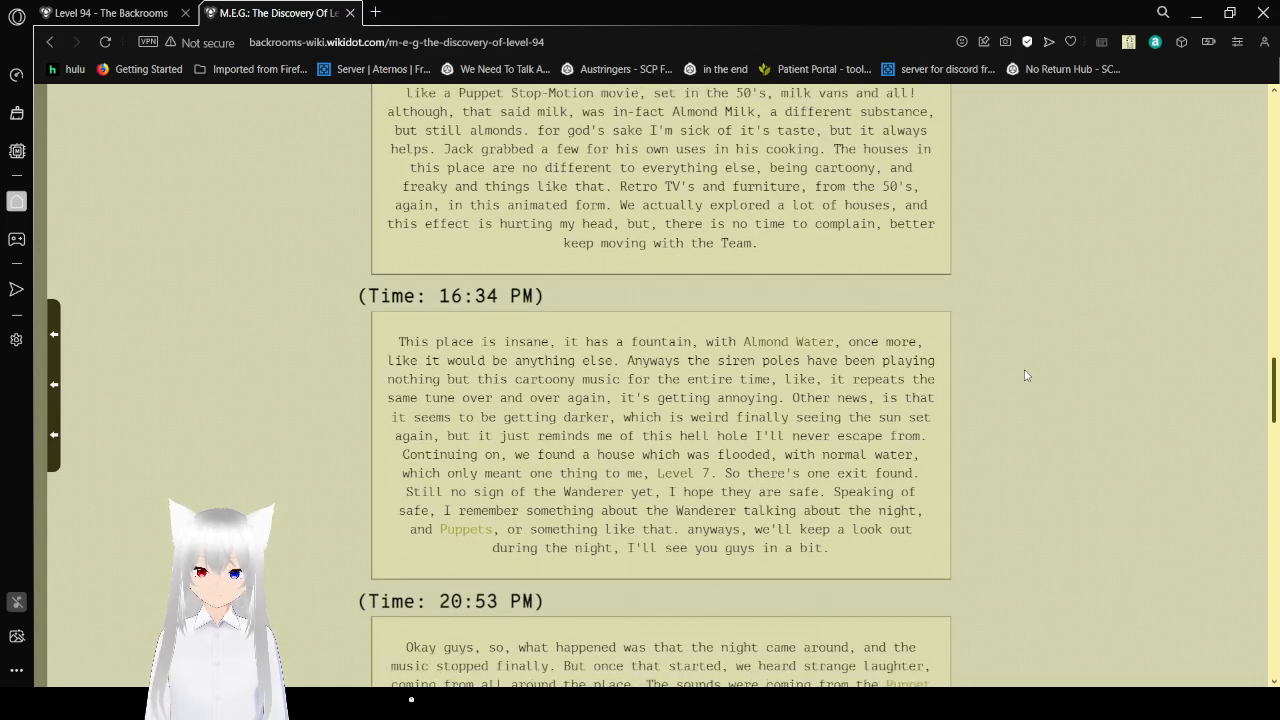
Read the 20:53 PM Puppet Entities attack and Level 7 escape, then click a browser tab.
scroll(down, 3)
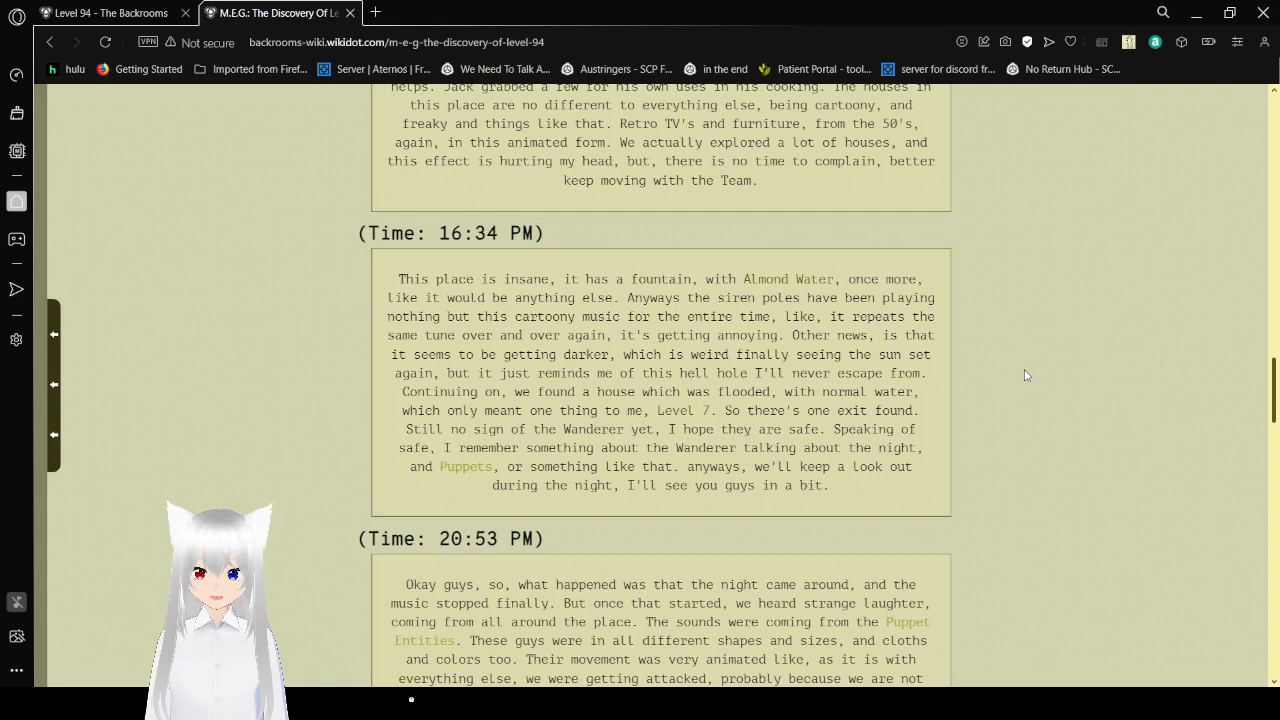
scroll(down, 3)
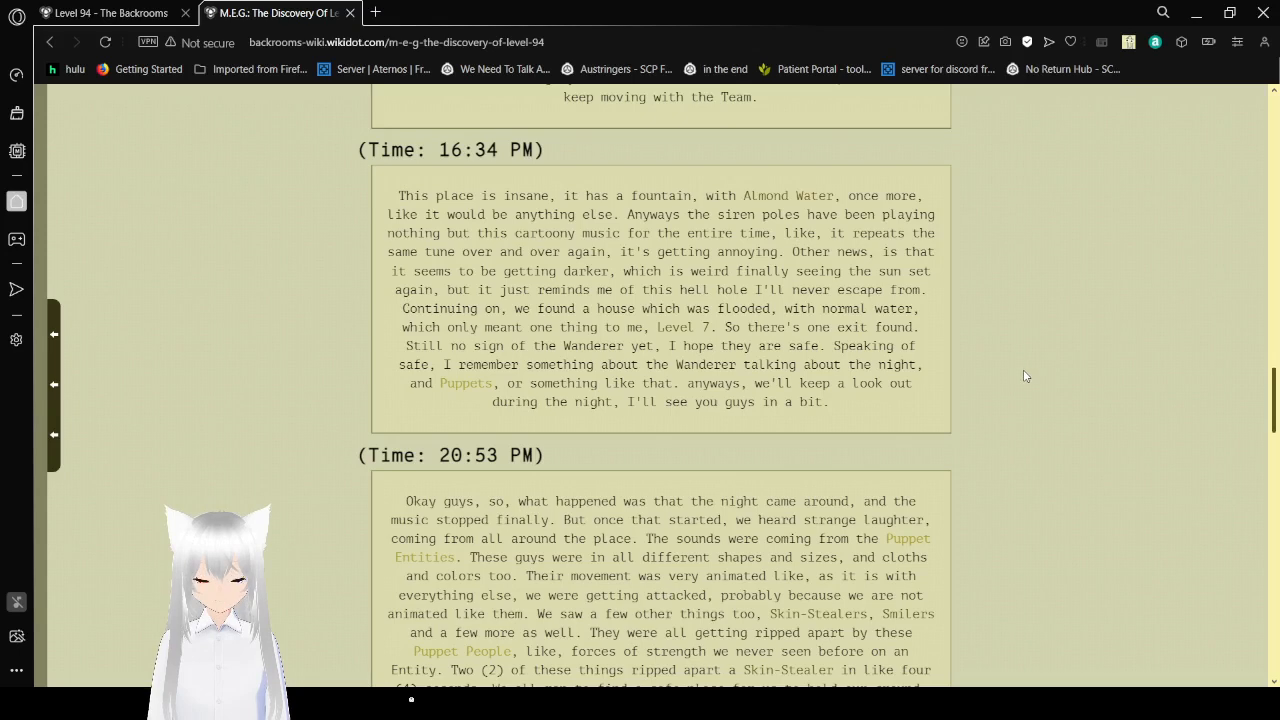
scroll(down, 3)
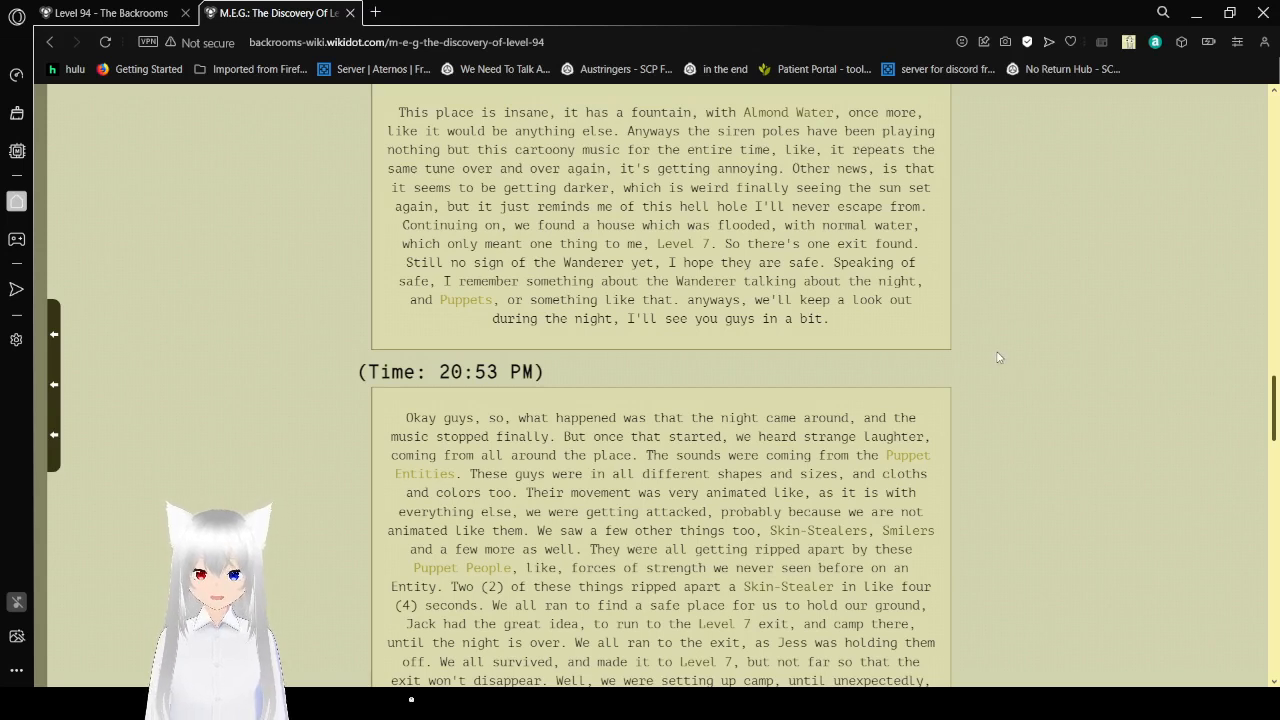
mouse_move(460, 308)
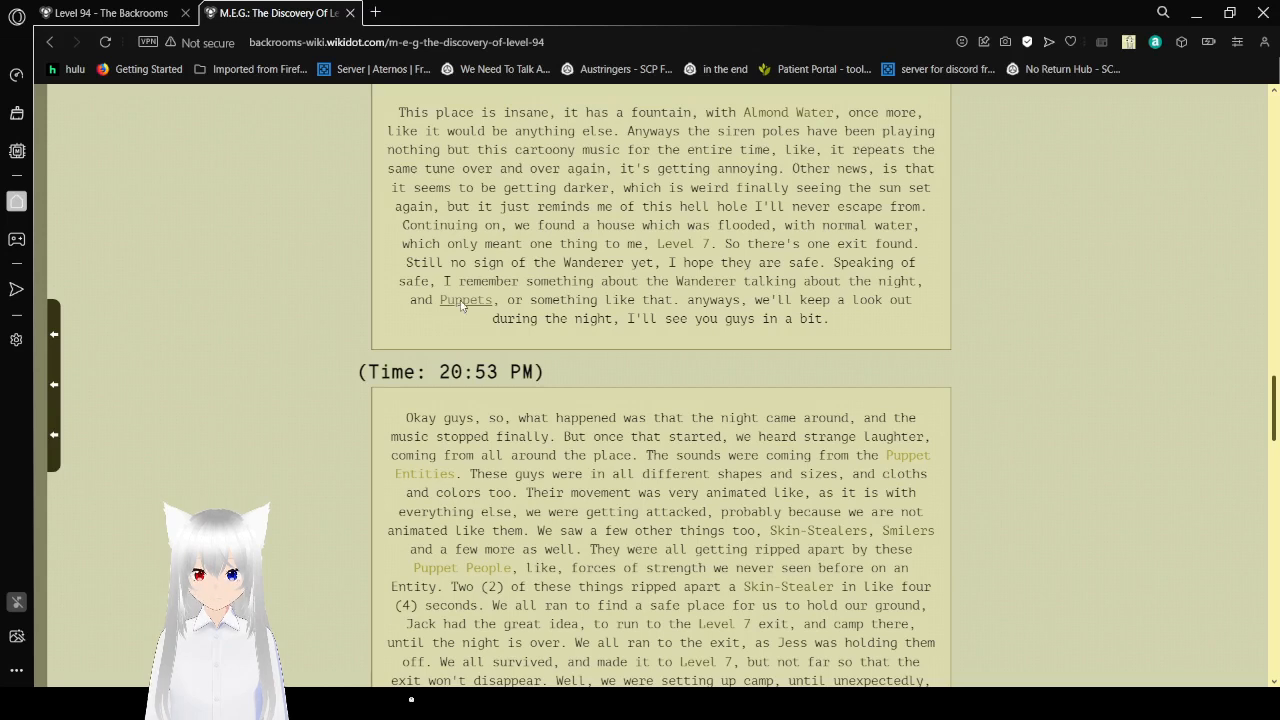
click(375, 12)
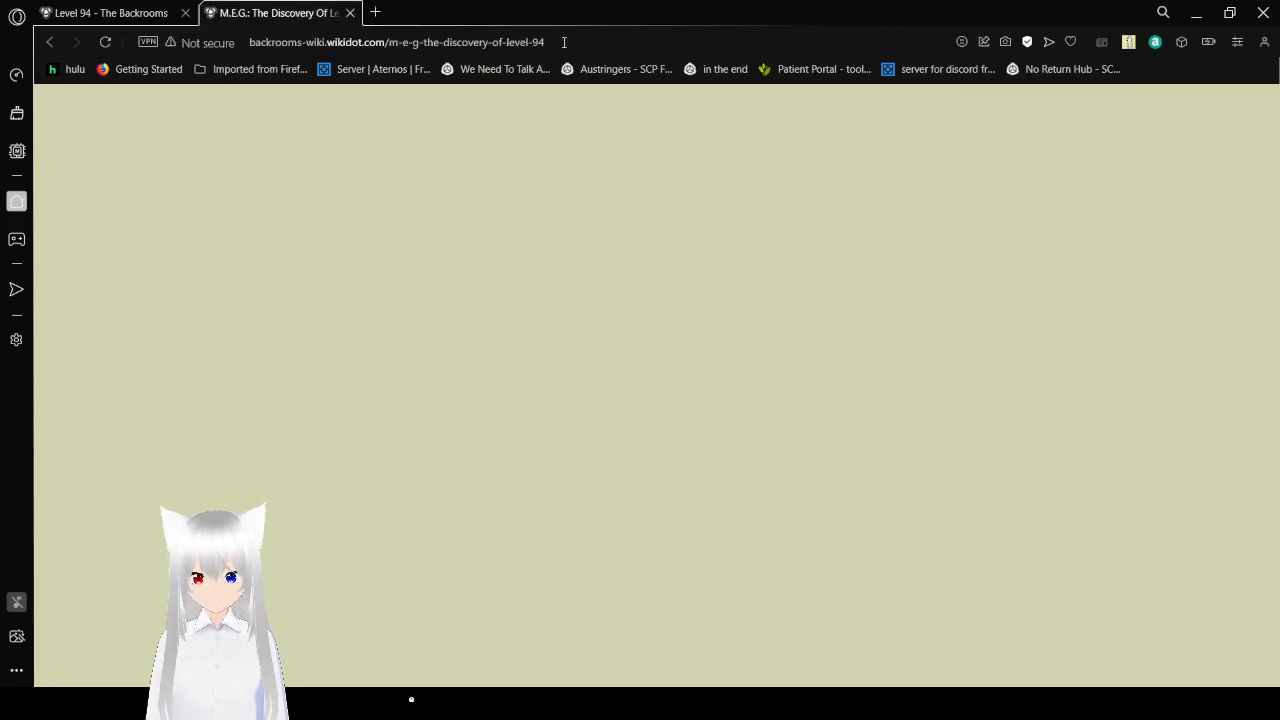
Scroll past the end of the 20:53 PM entry until the 09:18 AM heading appears.
scroll(down, 3)
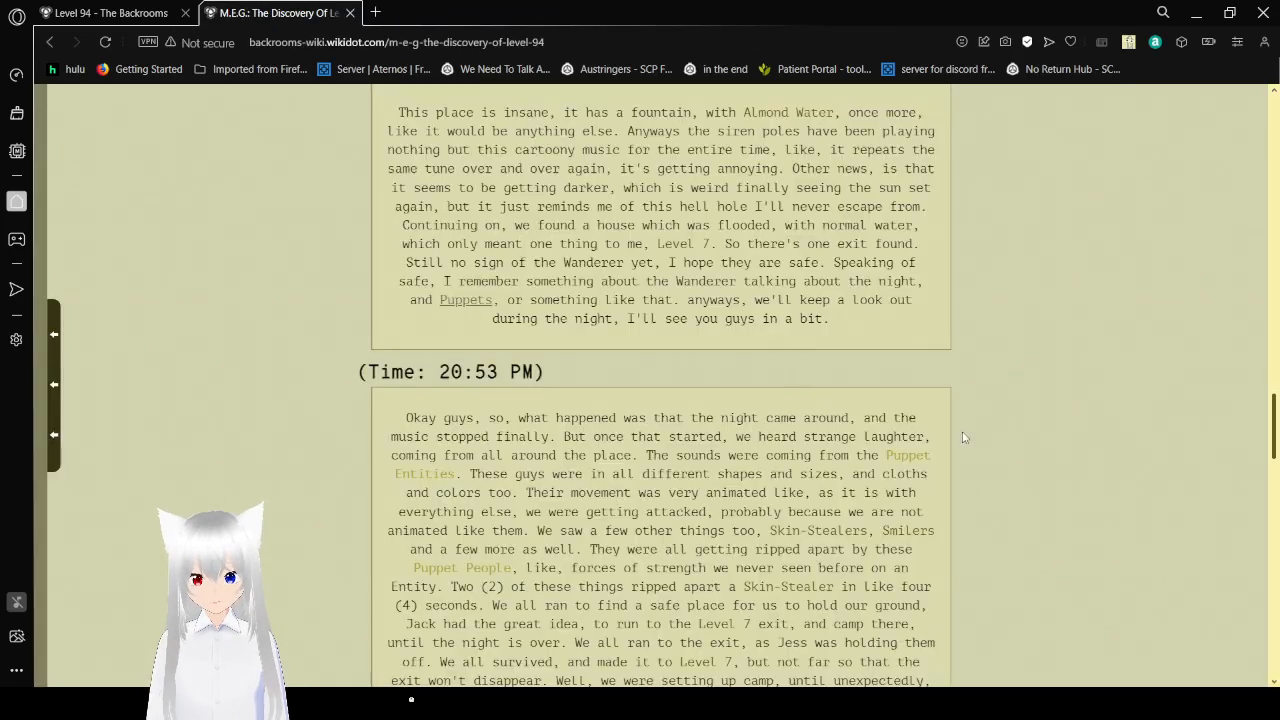
scroll(down, 3)
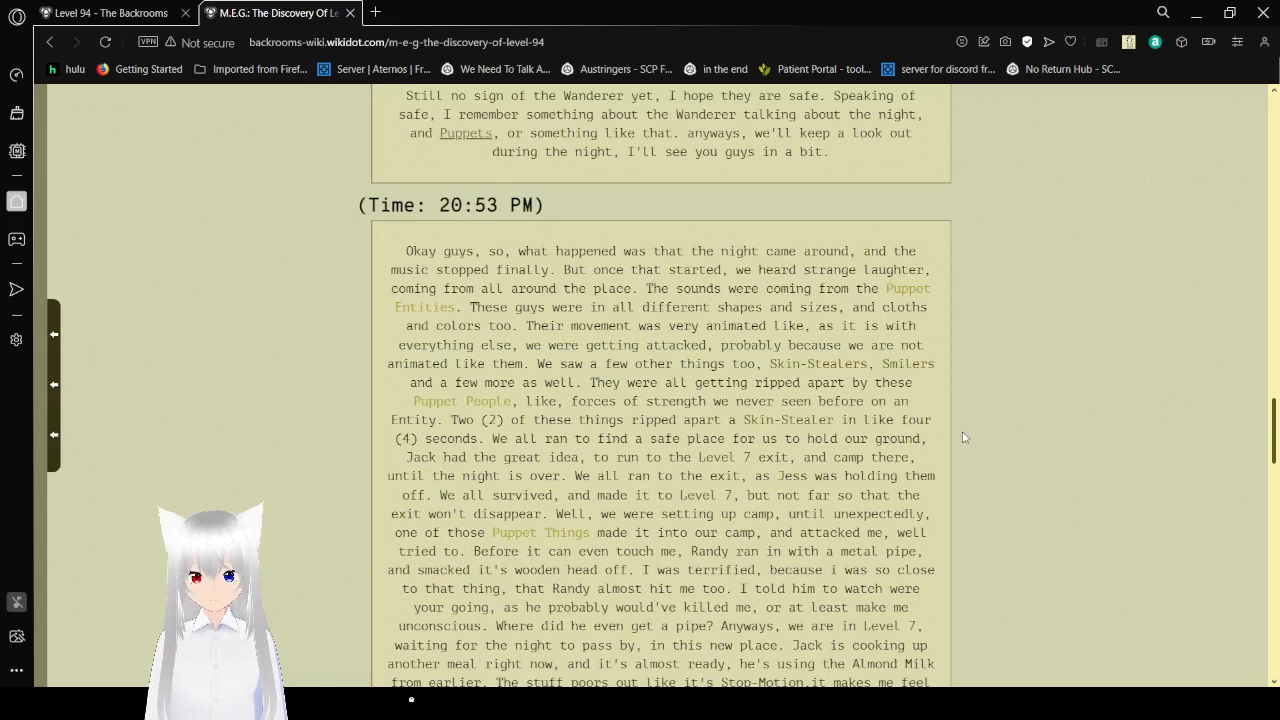
scroll(down, 3)
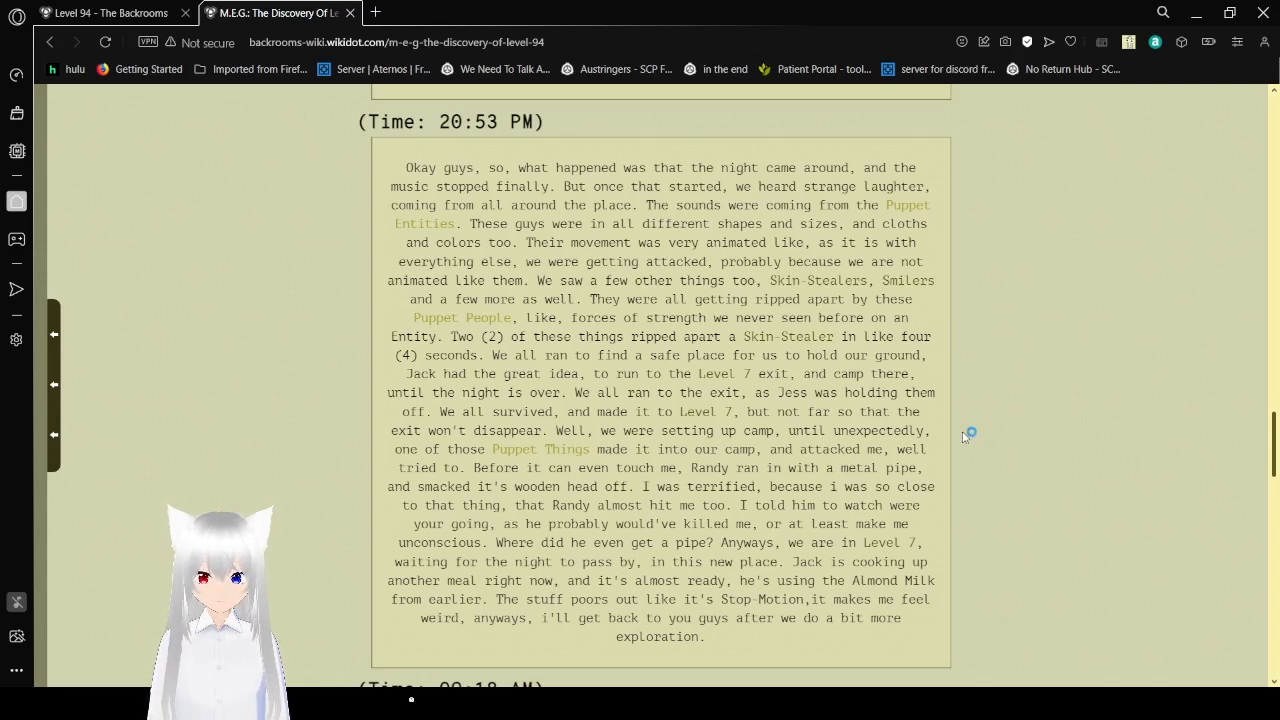
scroll(down, 3)
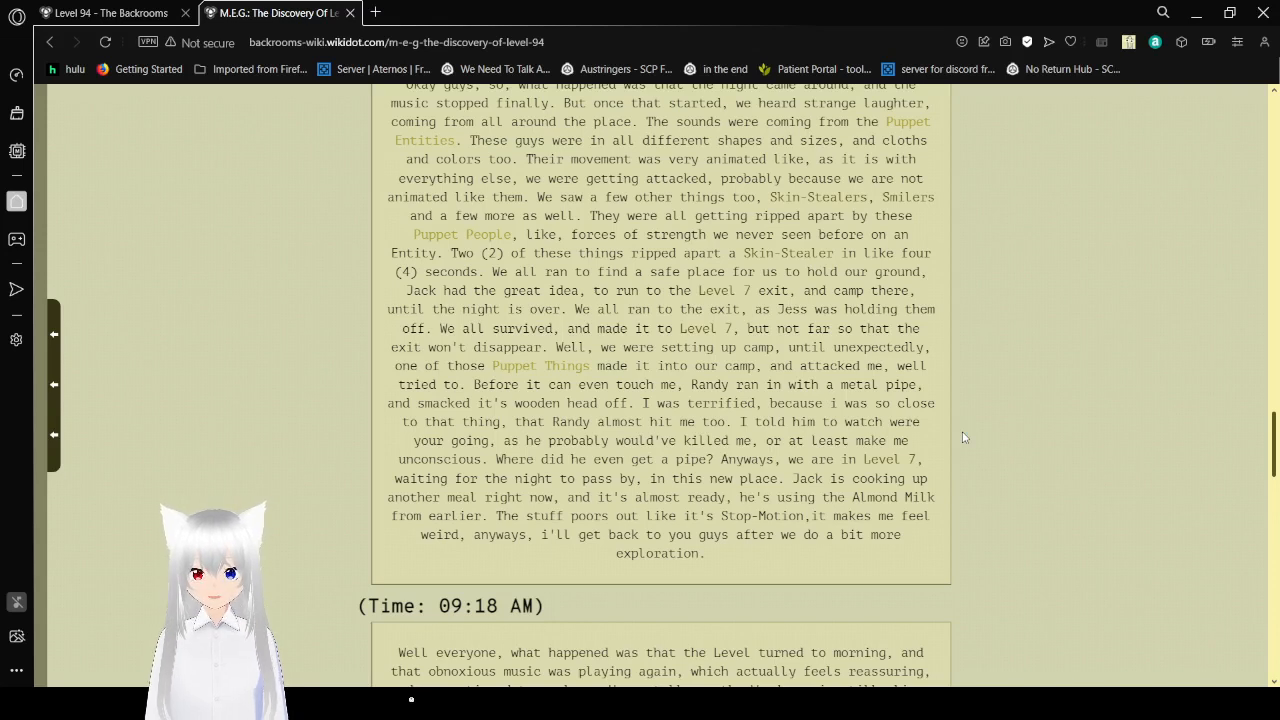
Scroll into the 09:18 AM entry describing the floating castle, furniture piles and 1953 coin.
scroll(down, 3)
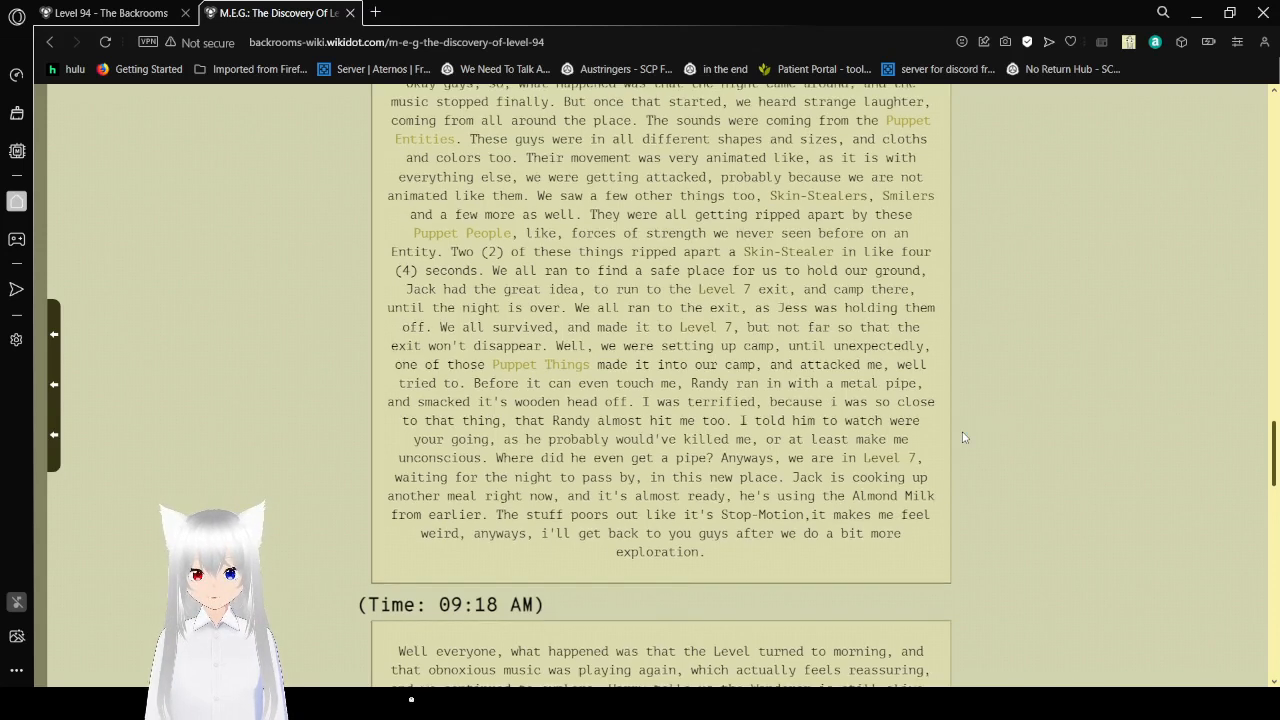
scroll(down, 3)
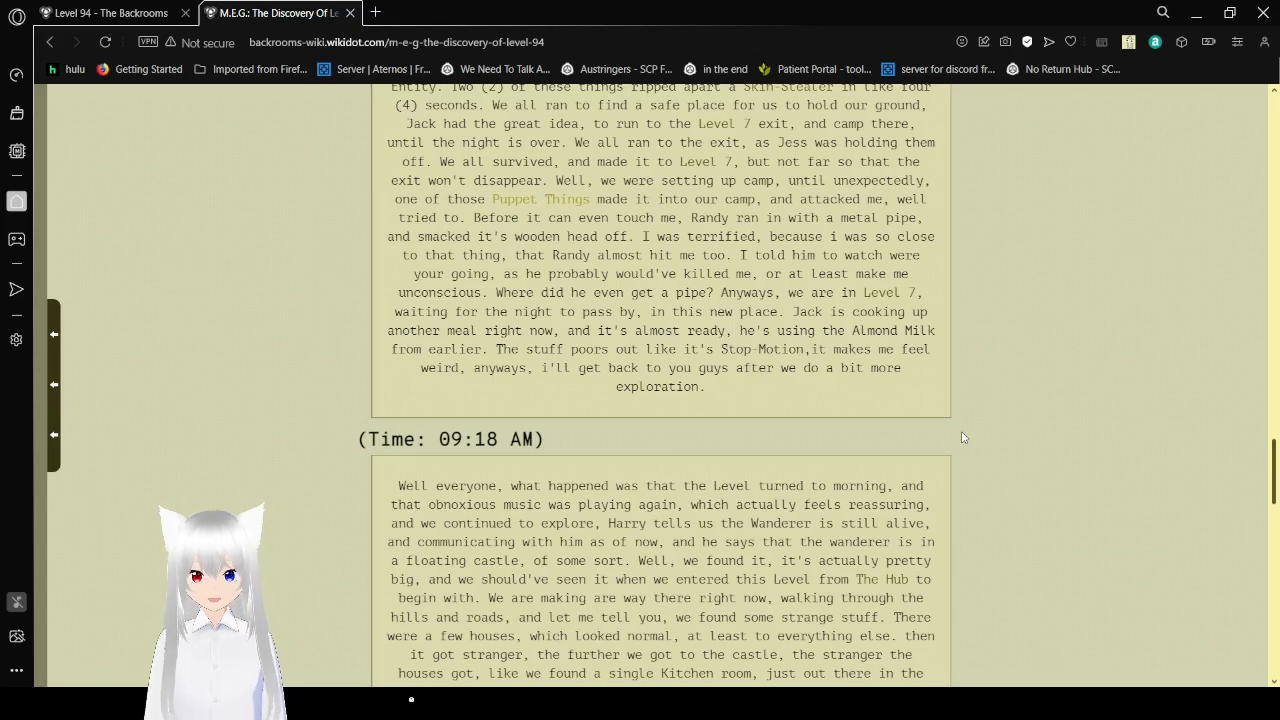
scroll(down, 3)
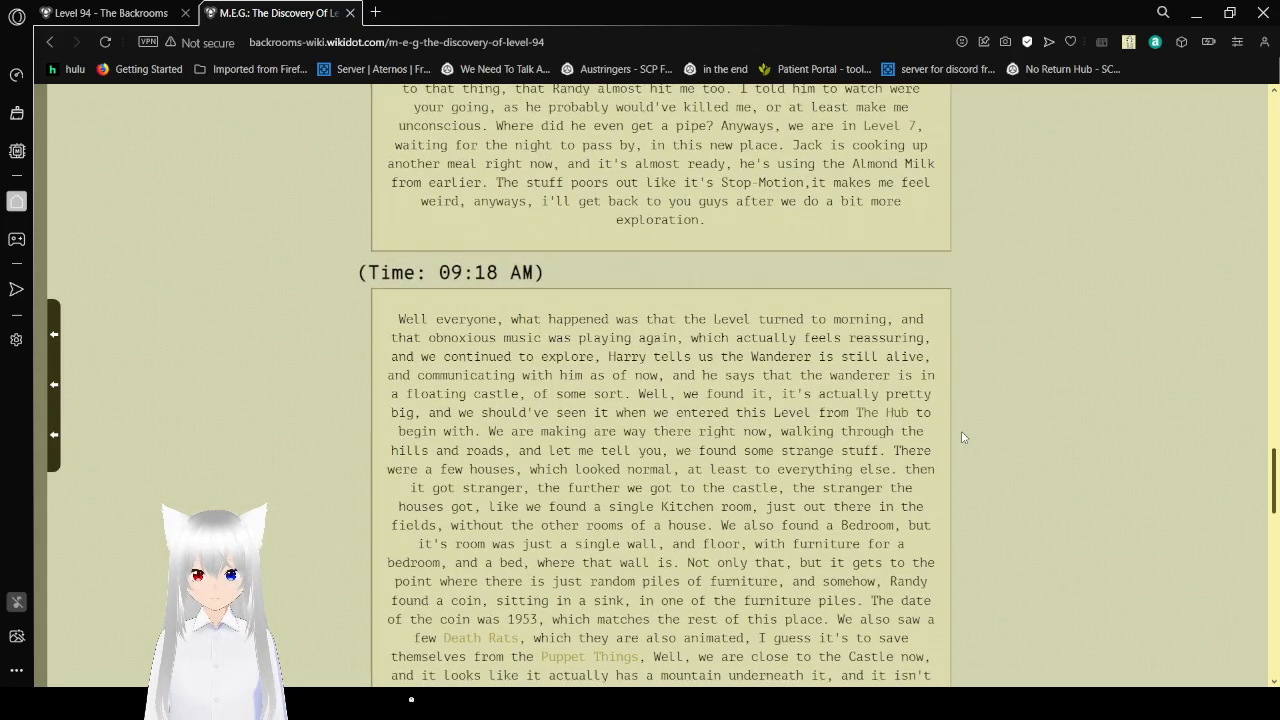
Scroll through the rest of the 09:18 AM entry into the 12:31 PM robot-guard chase.
scroll(down, 3)
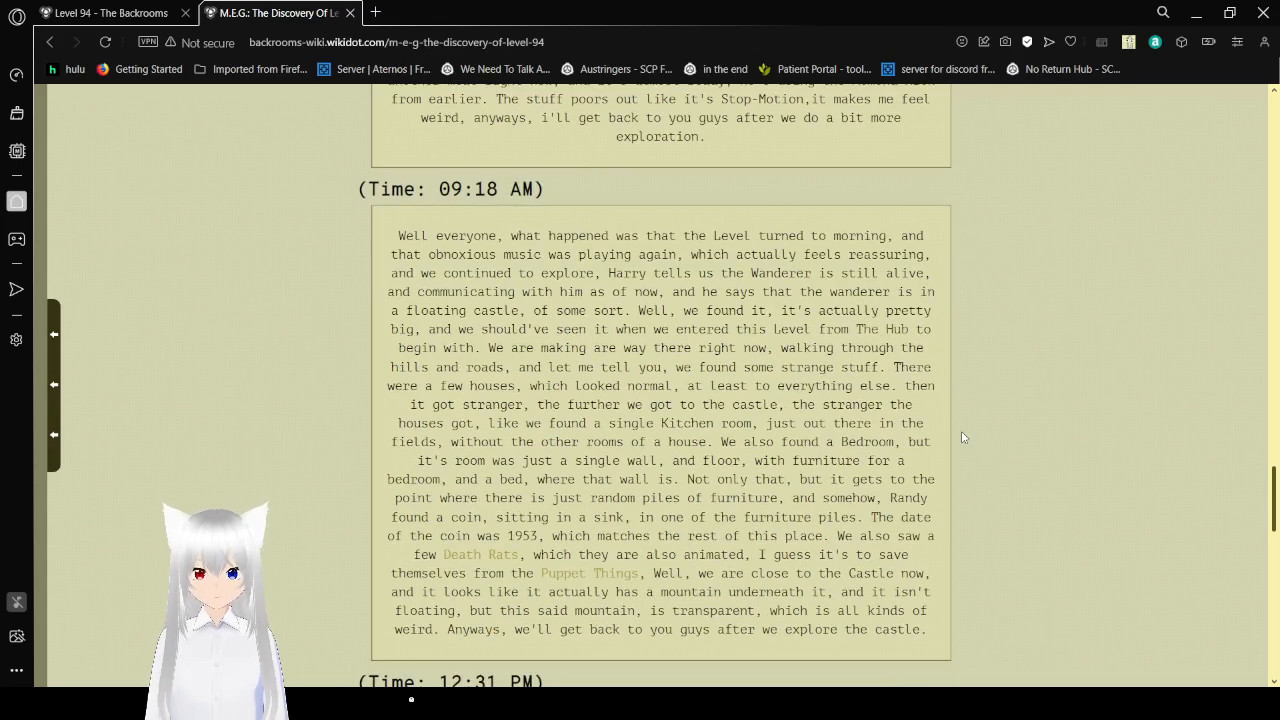
scroll(down, 3)
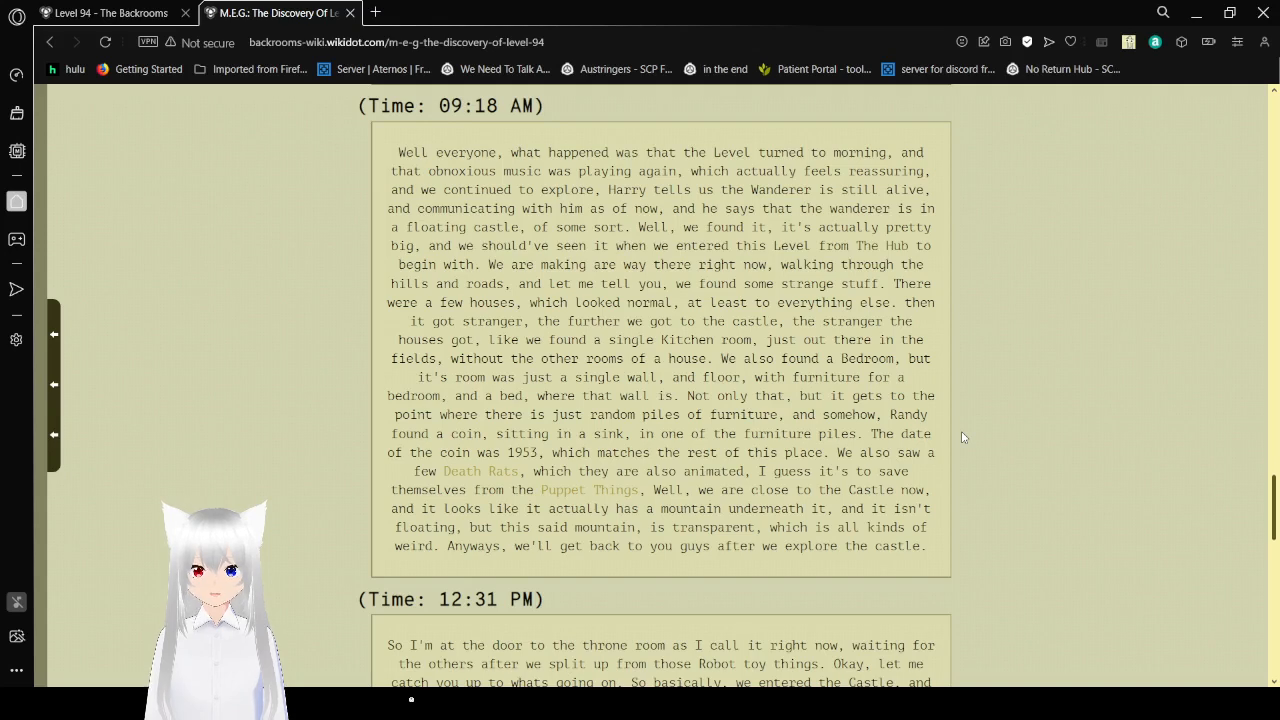
scroll(down, 3)
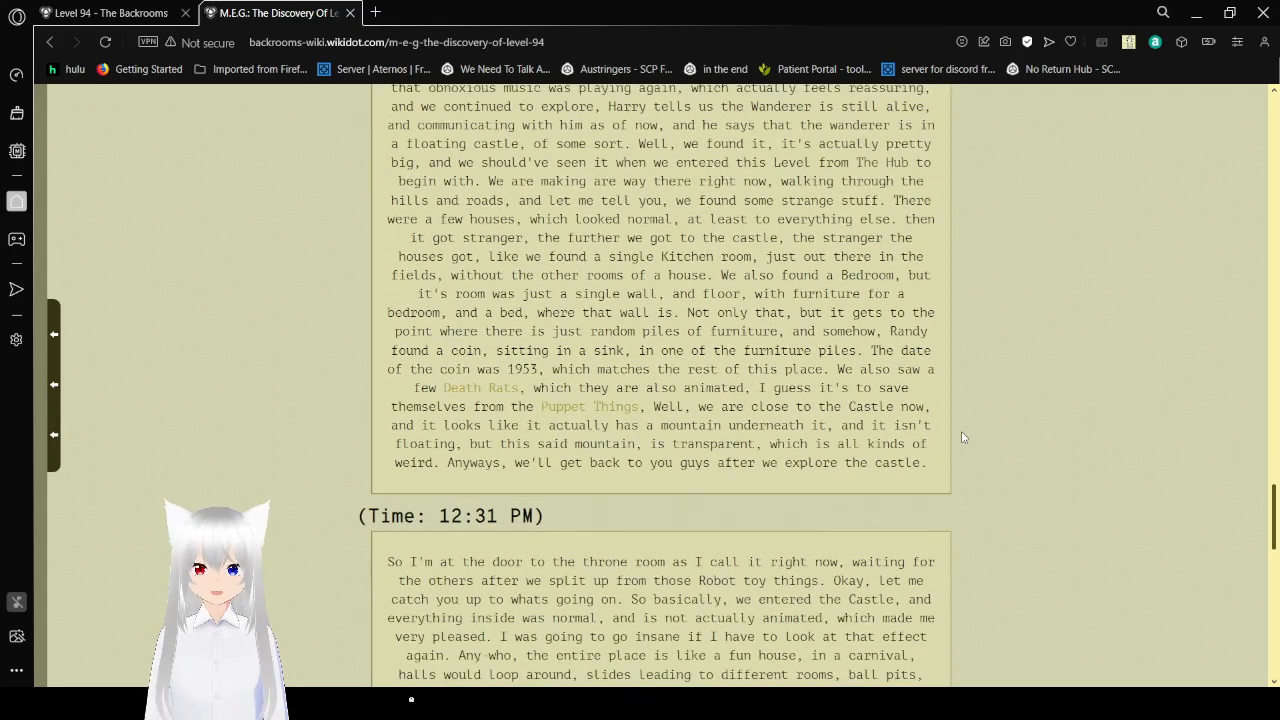
scroll(down, 3)
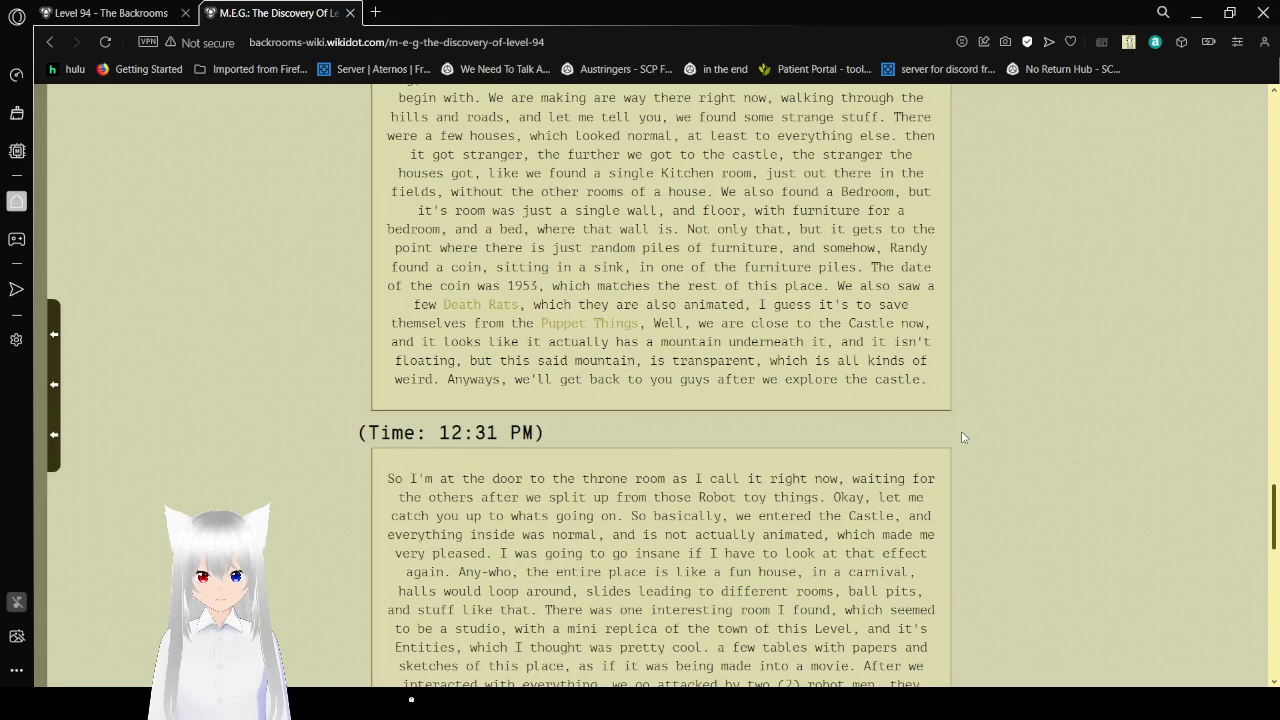
scroll(down, 3)
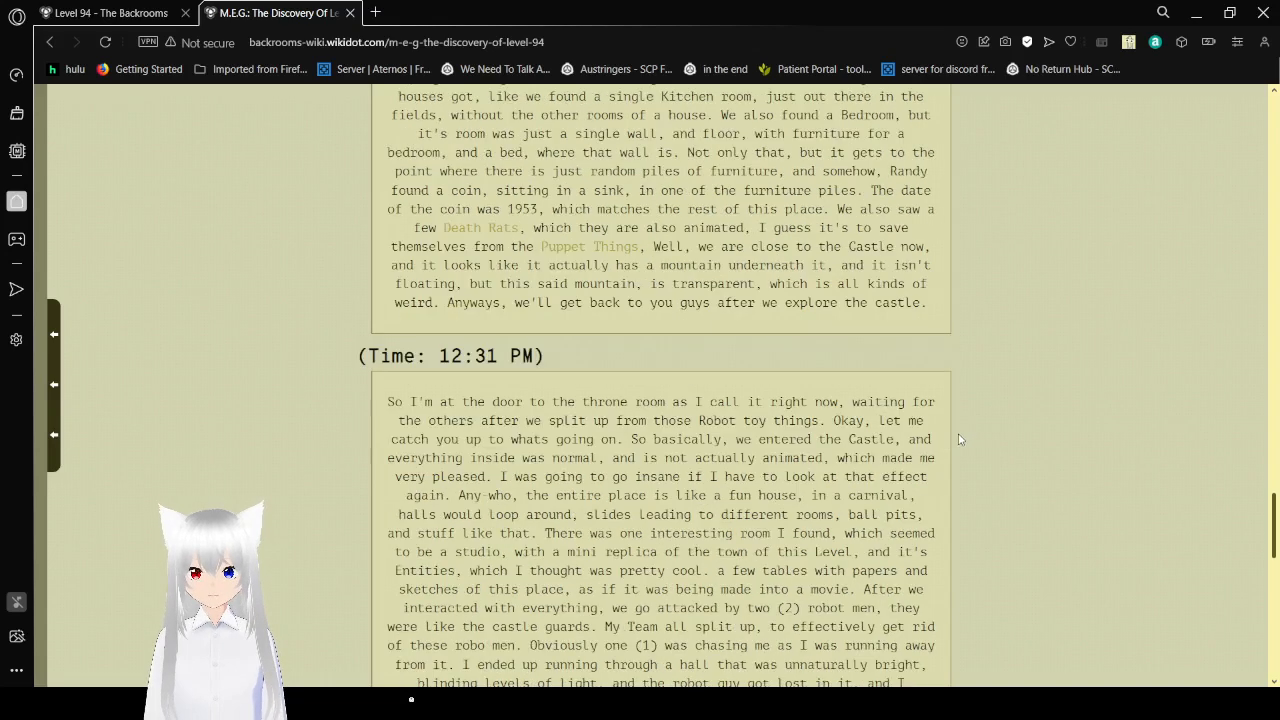
scroll(down, 3)
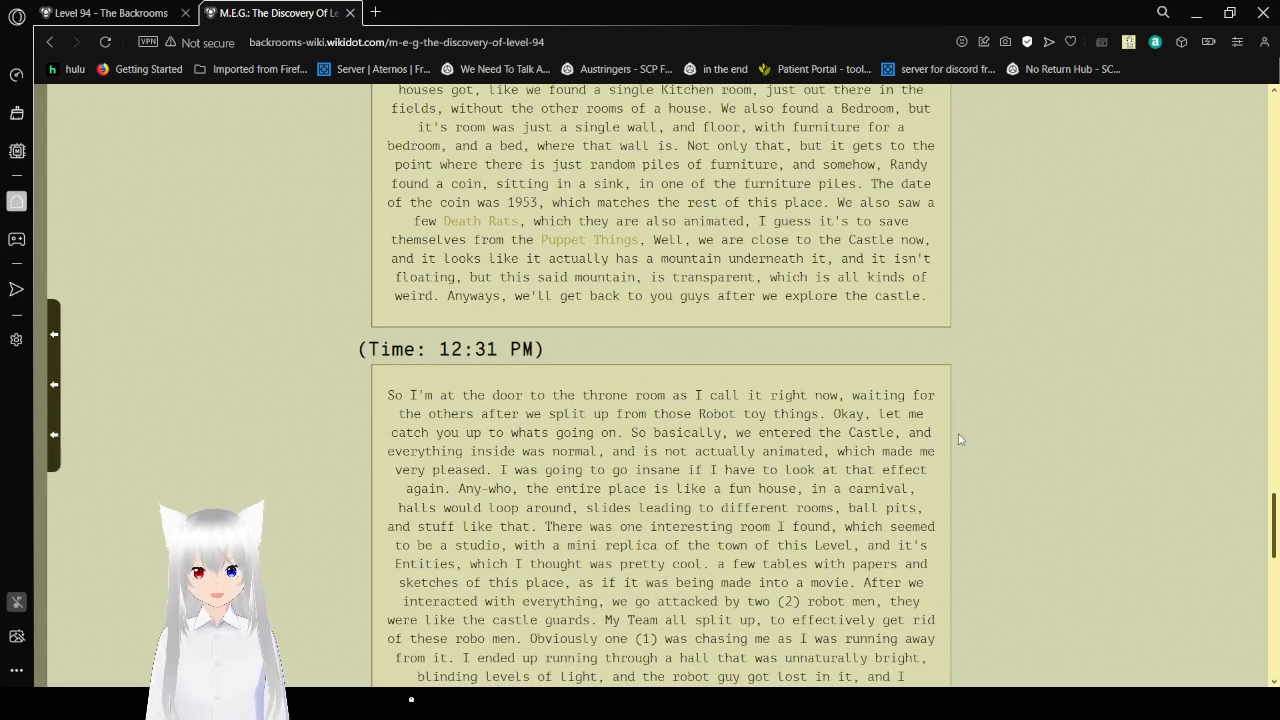
scroll(down, 3)
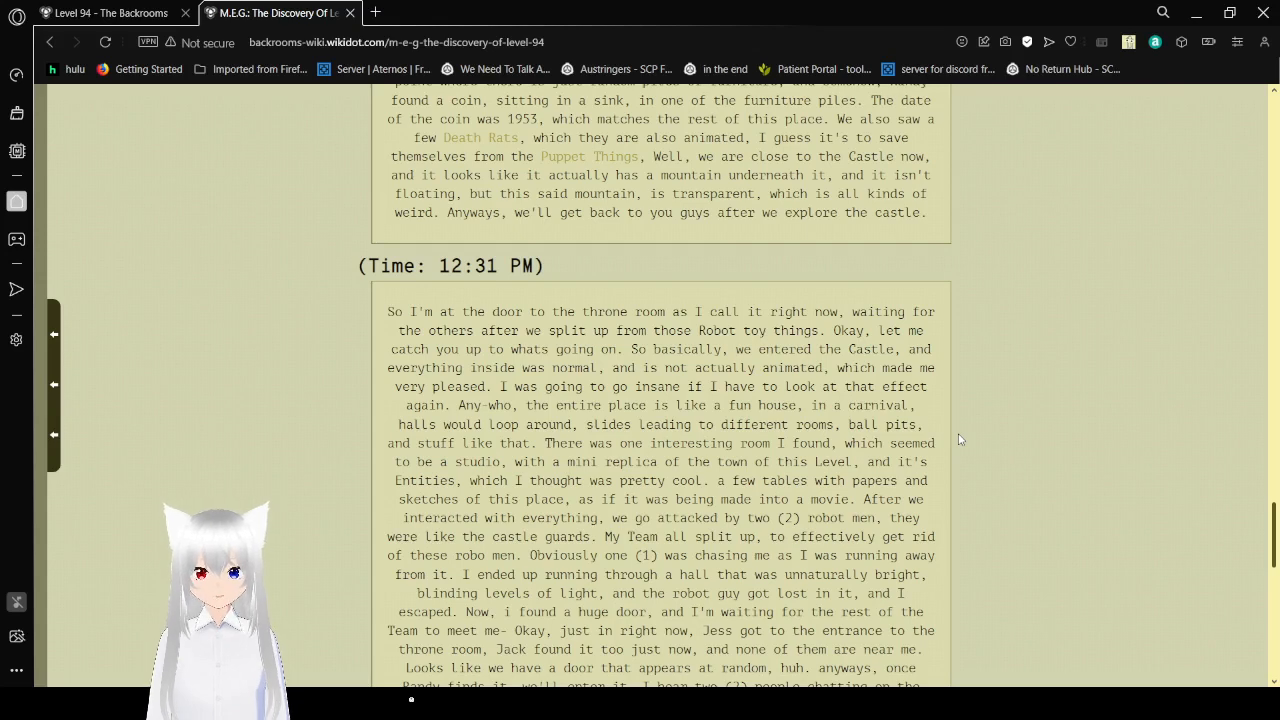
scroll(down, 3)
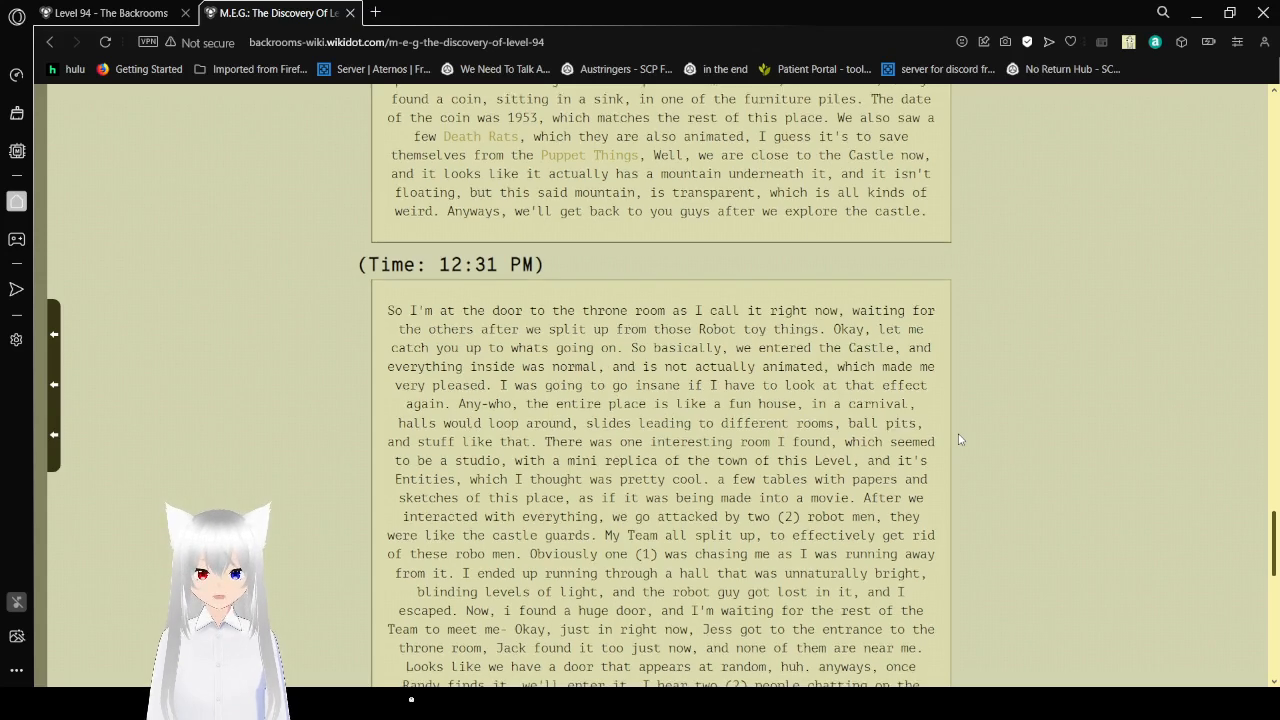
Scroll past the end of the 12:31 PM entry to the start of the 13:07 PM entry.
scroll(down, 3)
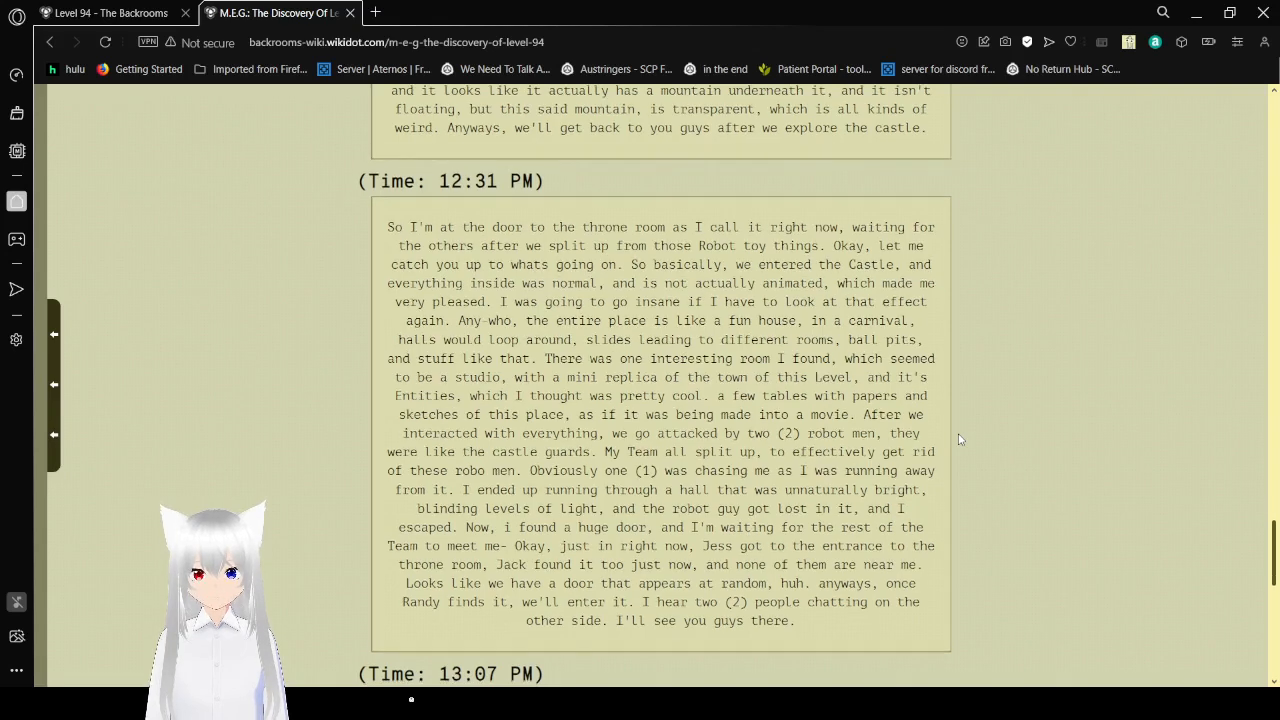
scroll(down, 3)
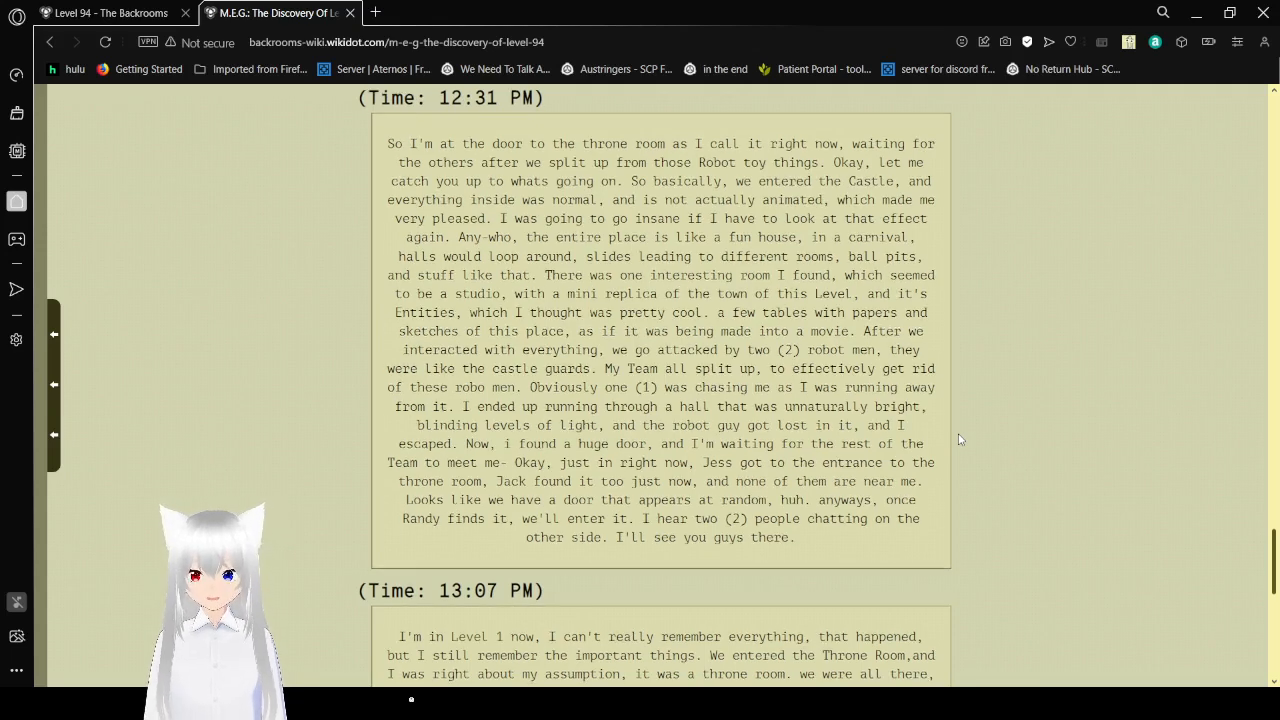
scroll(down, 3)
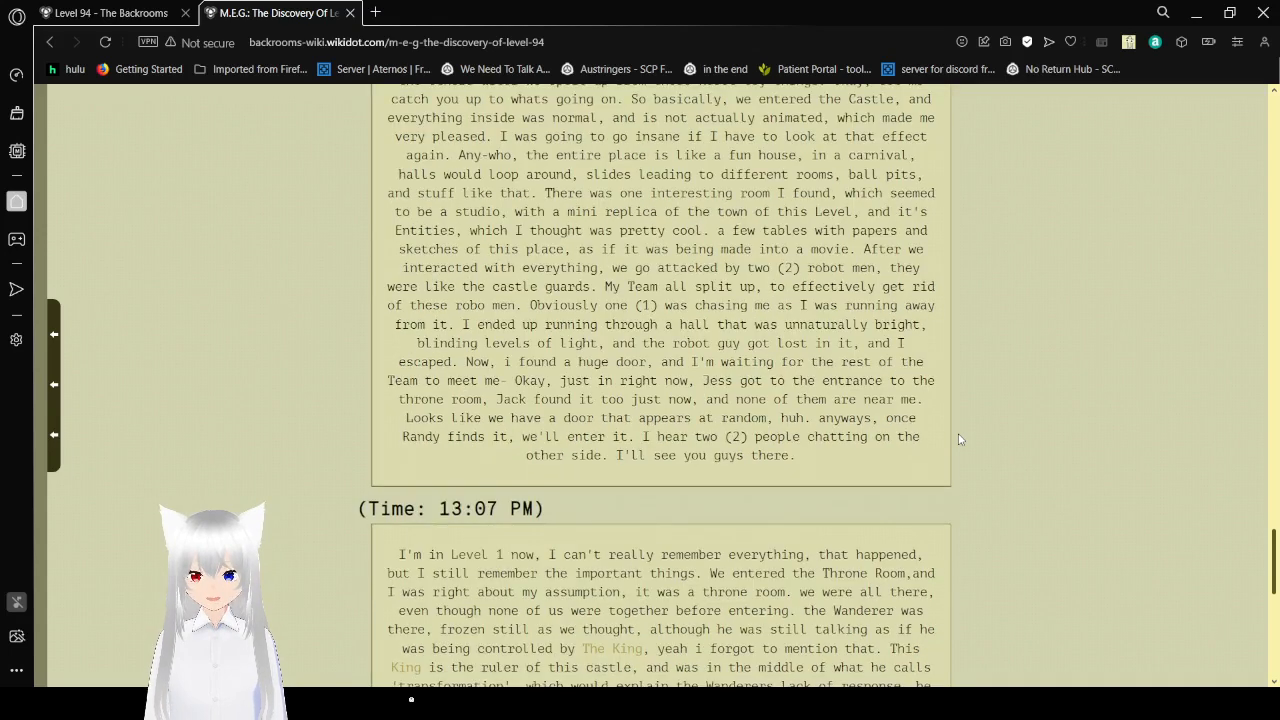
scroll(down, 3)
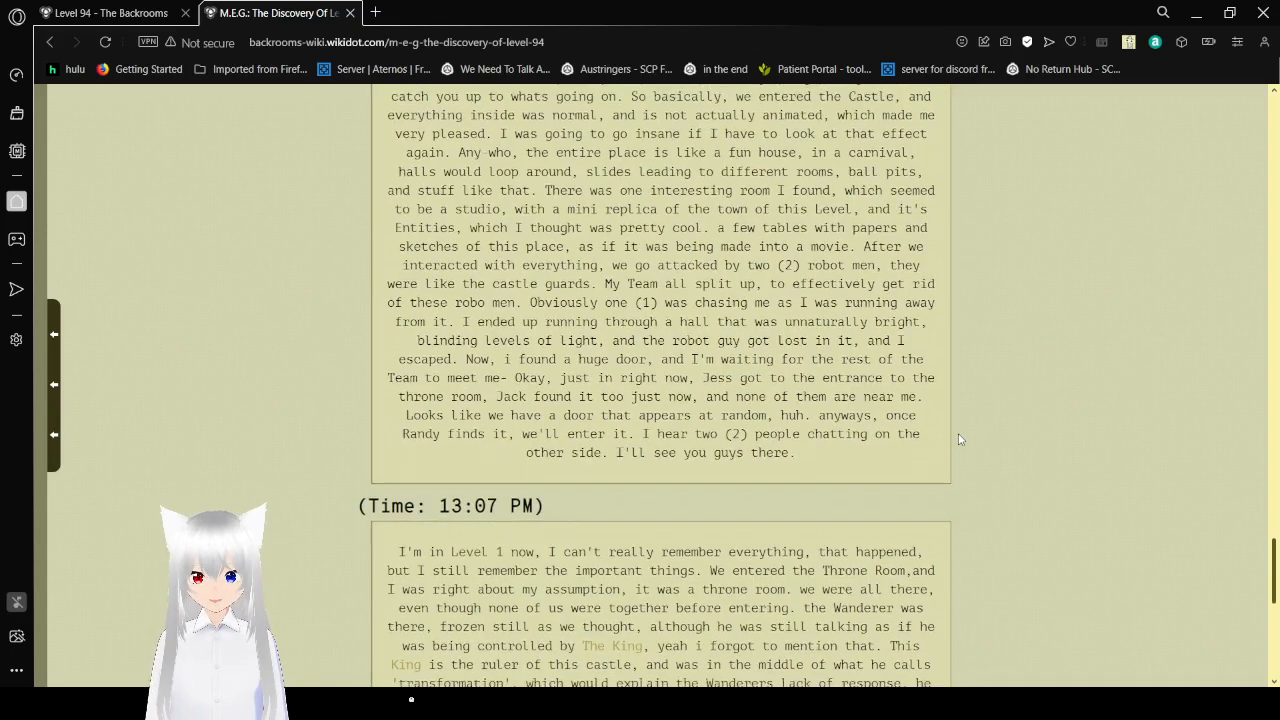
scroll(down, 3)
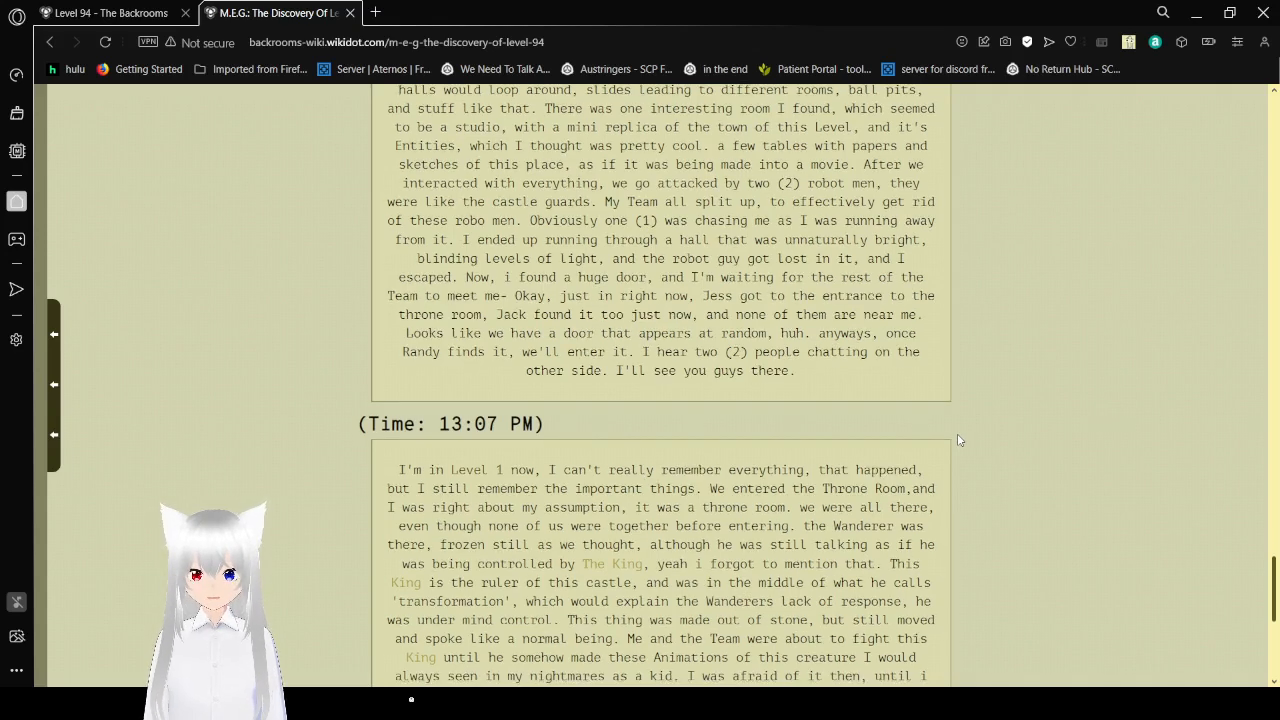
Scroll through Reed's 13:07 PM entry to his sign-off and the End Log heading.
scroll(down, 3)
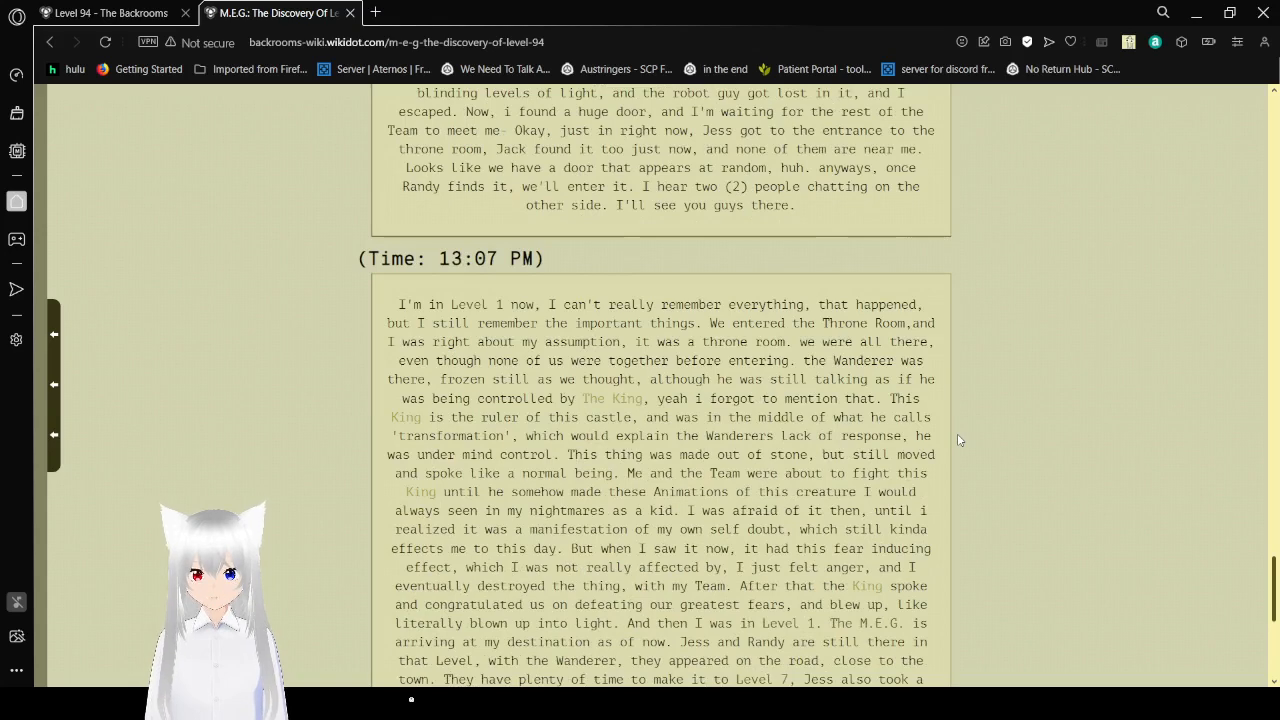
scroll(down, 3)
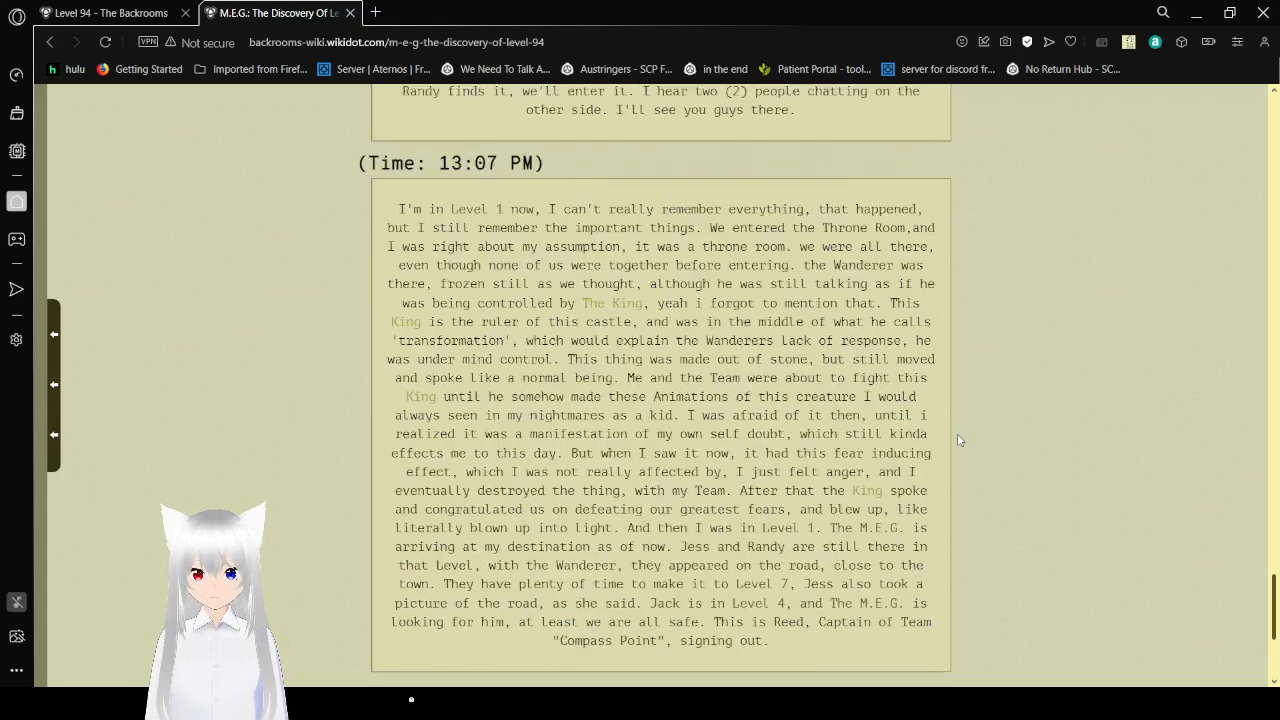
scroll(down, 3)
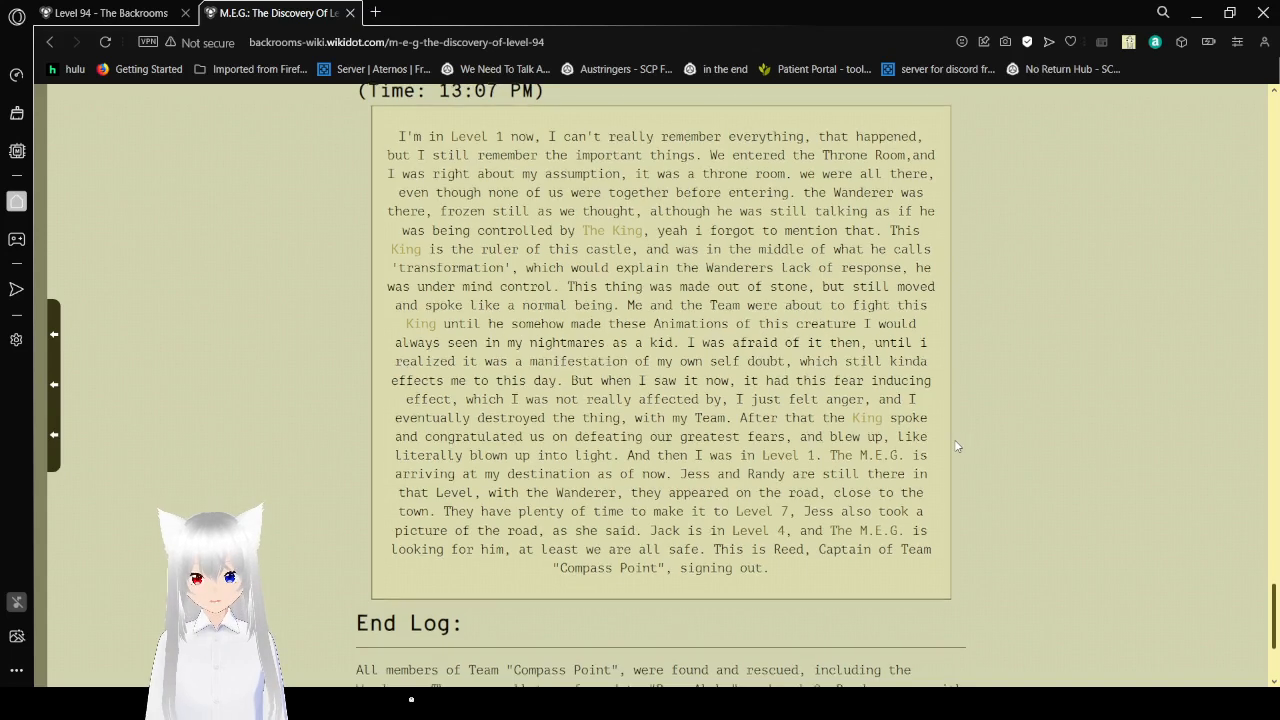
Scroll to the page bottom showing Team Compass Point's rescue, tags and revision info.
scroll(down, 3)
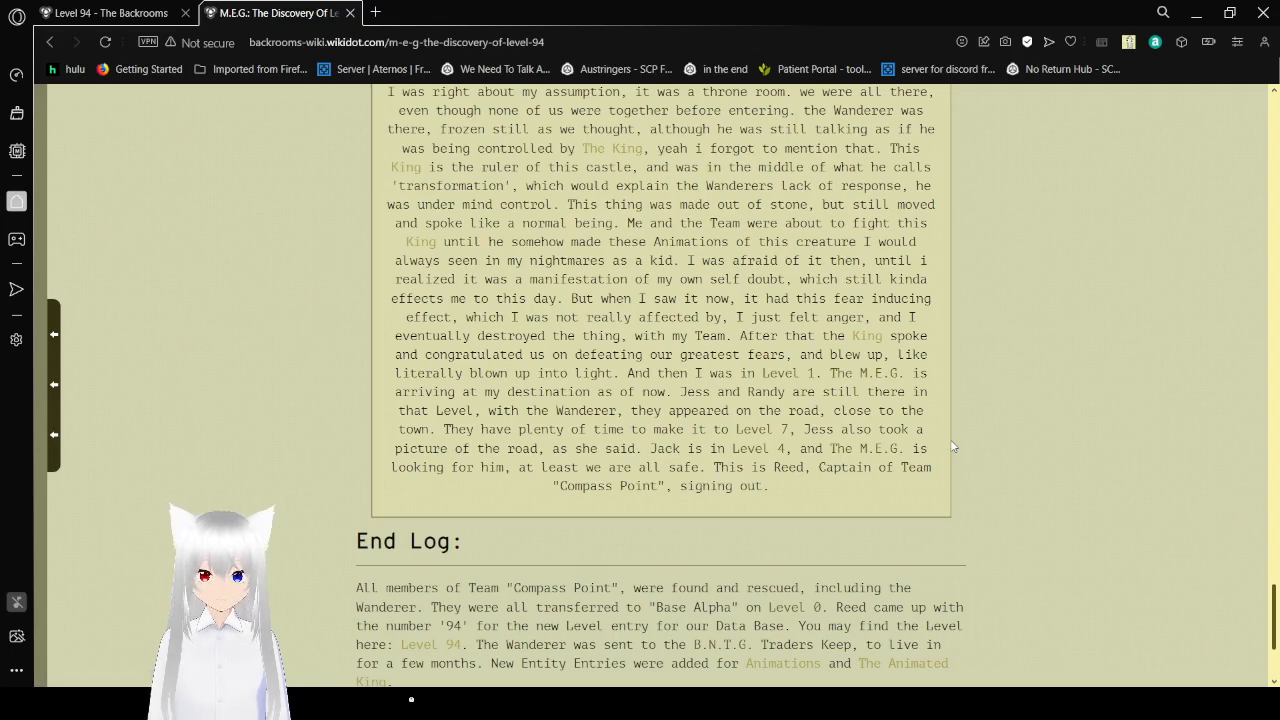
scroll(down, 3)
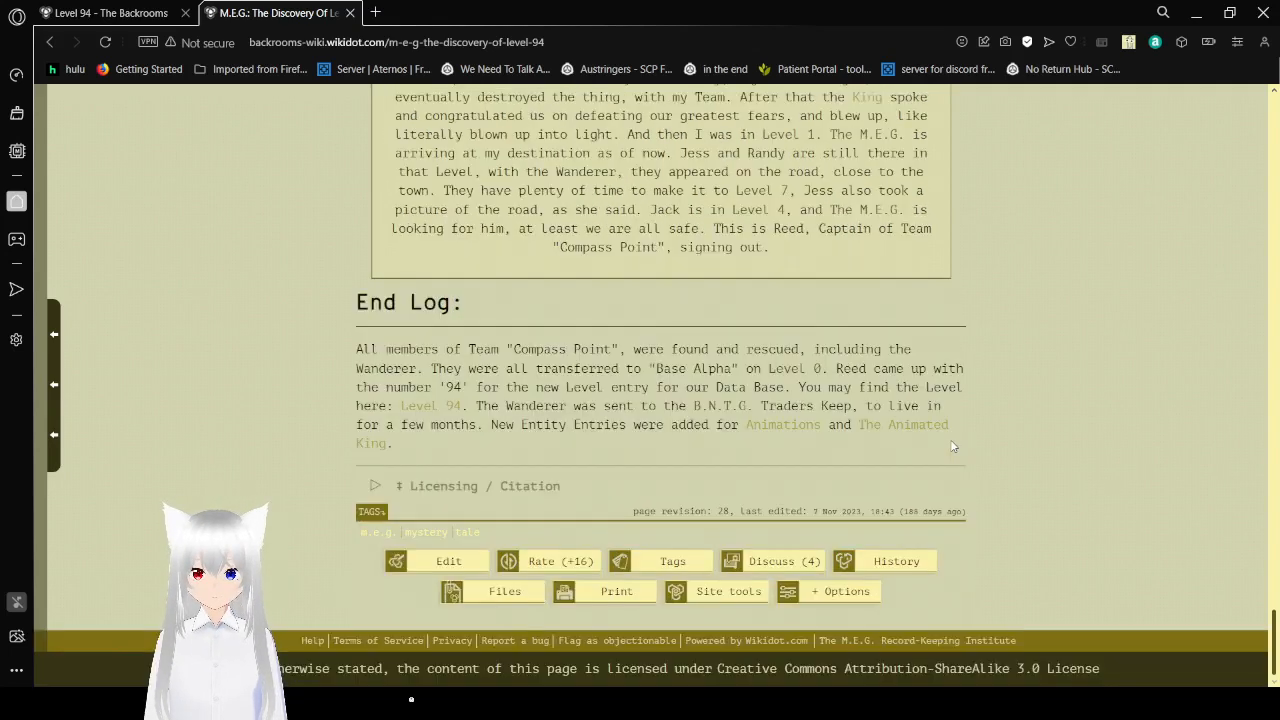